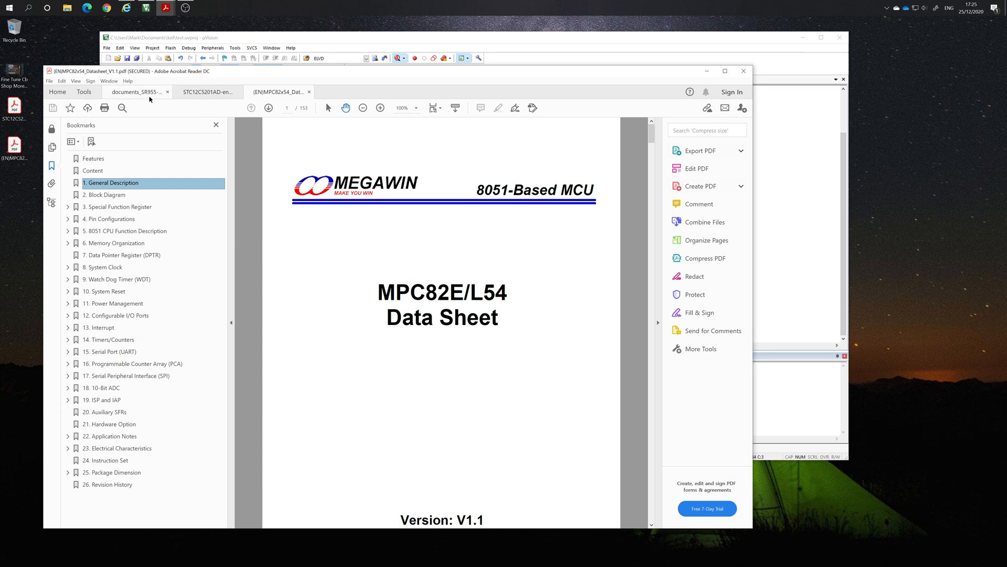
Step: Switch to the SR955-LCD-V2 schematic and inspect the MCU wiring
click(135, 92)
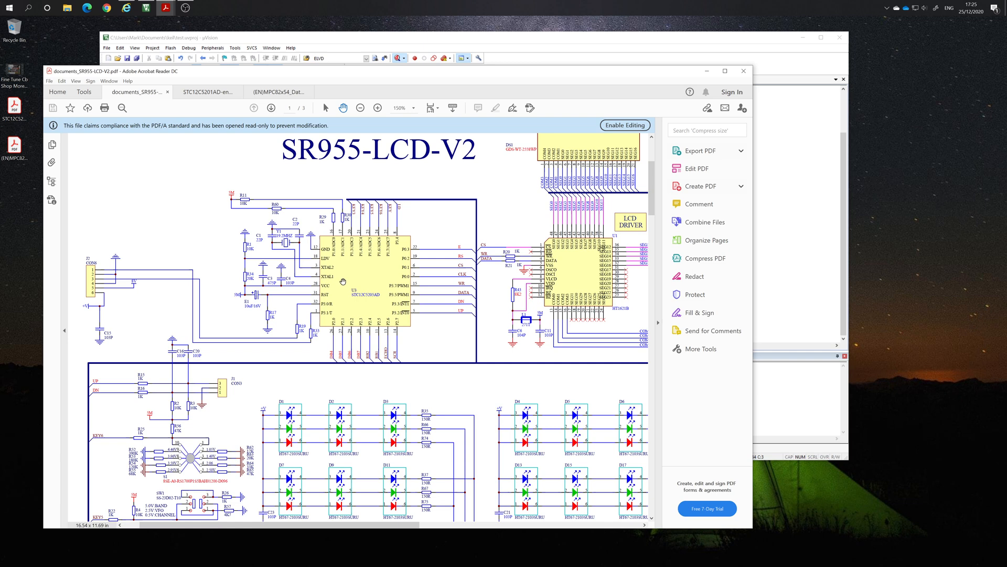
mouse_move(353, 307)
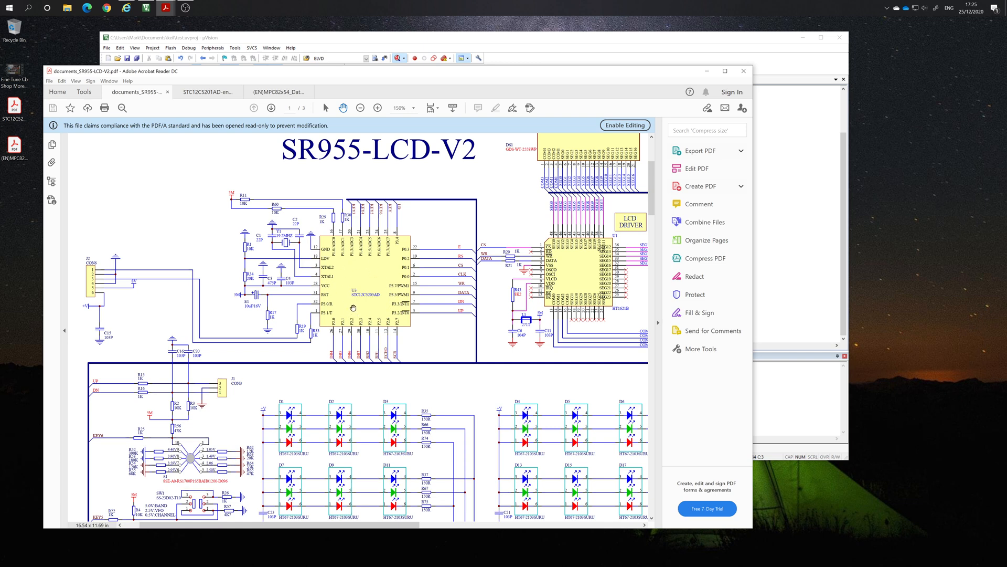
mouse_move(365, 304)
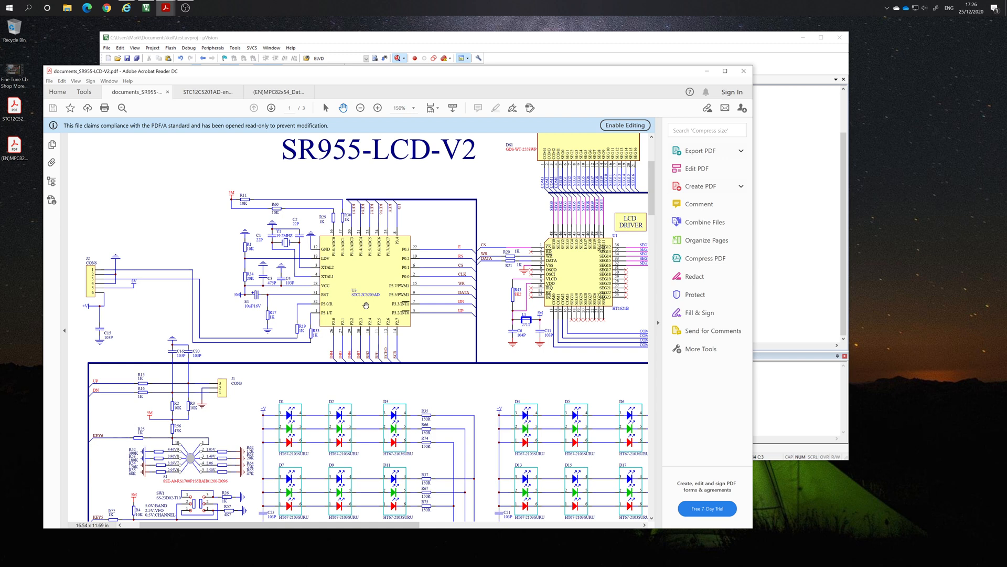
mouse_move(385, 283)
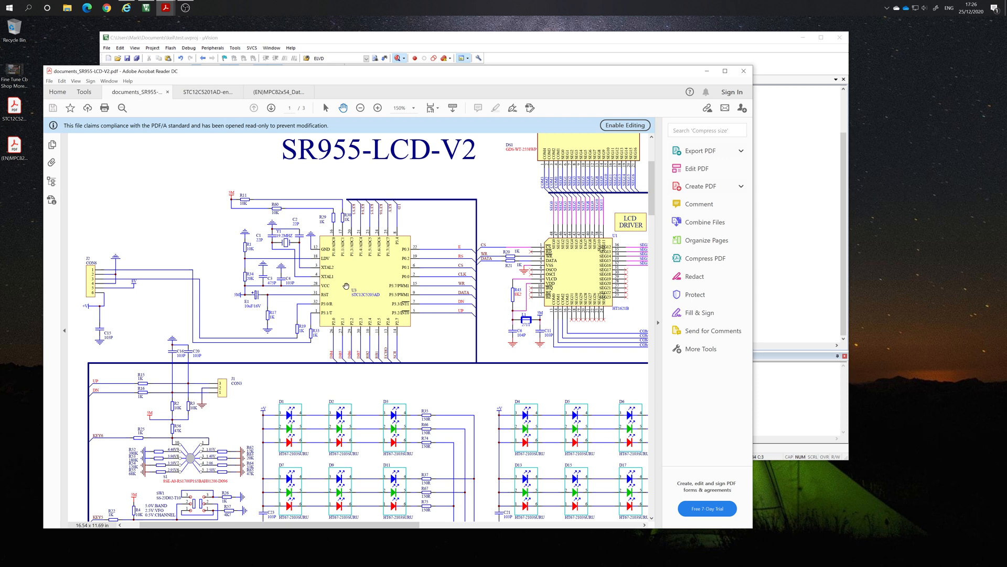
mouse_move(329, 318)
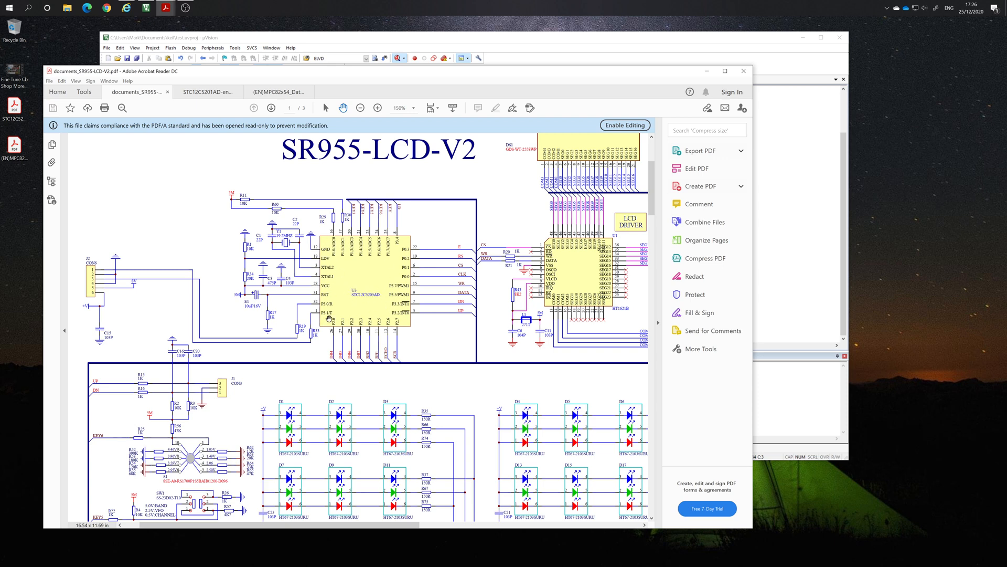
mouse_move(378, 254)
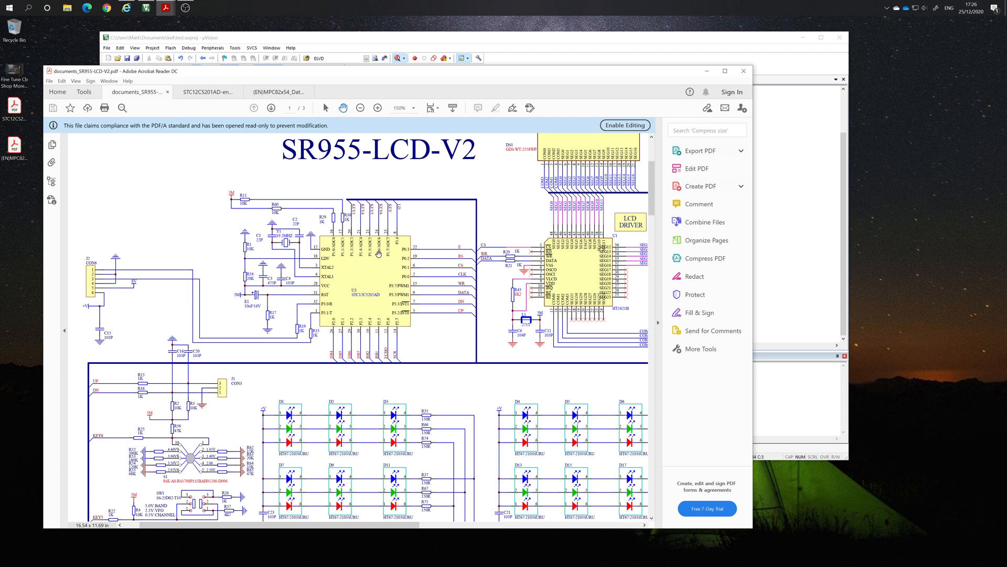
mouse_move(389, 323)
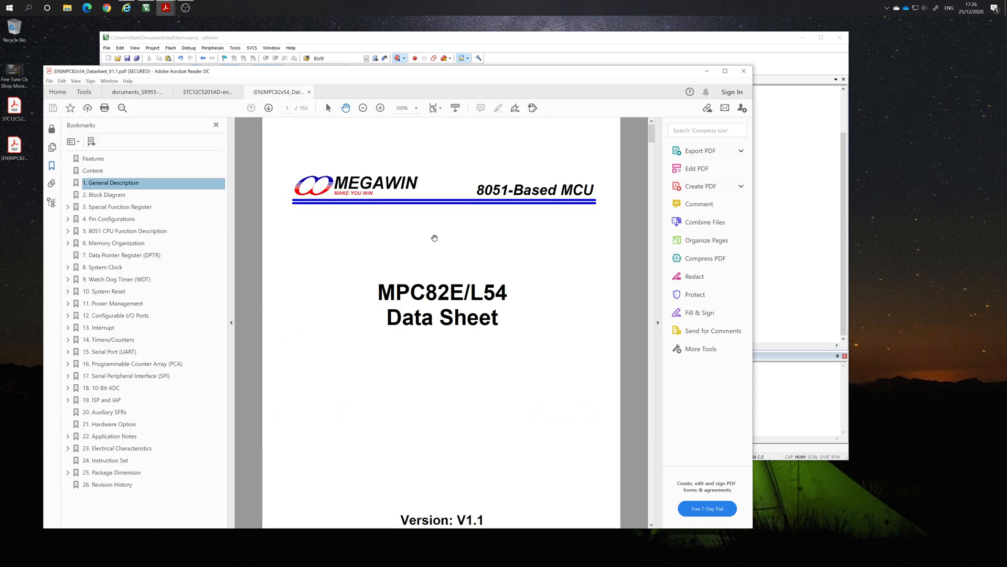
mouse_move(334, 270)
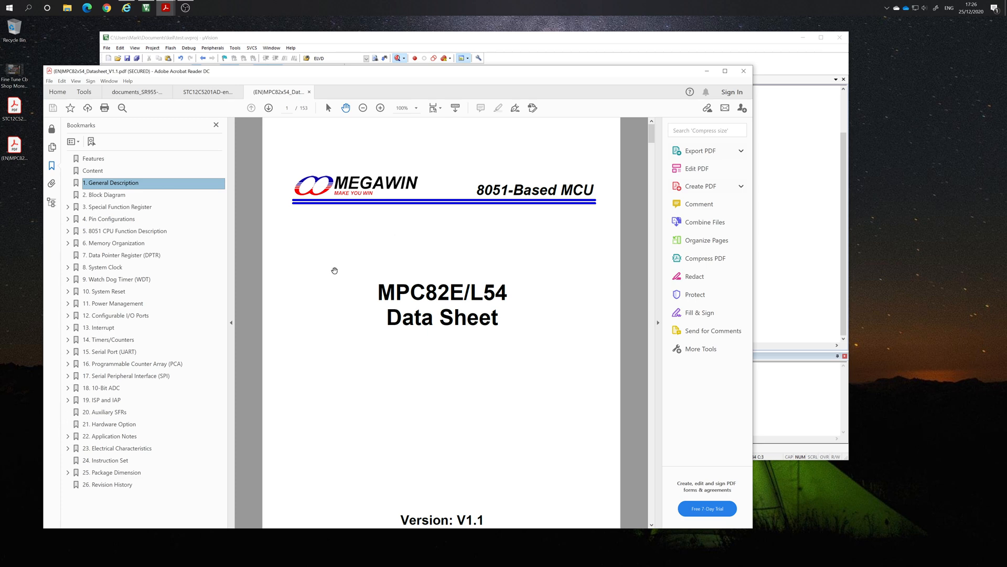
mouse_move(352, 273)
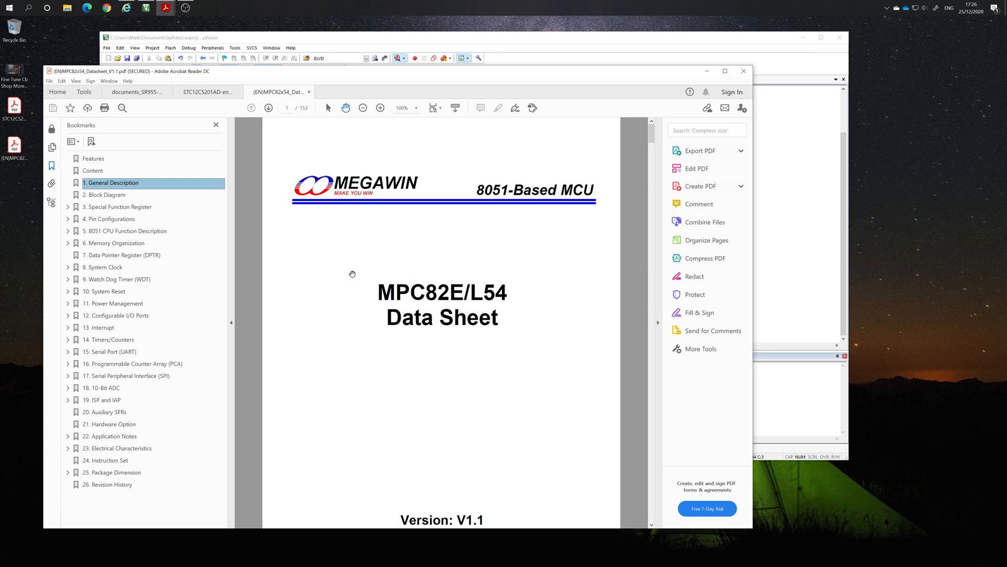
mouse_move(344, 239)
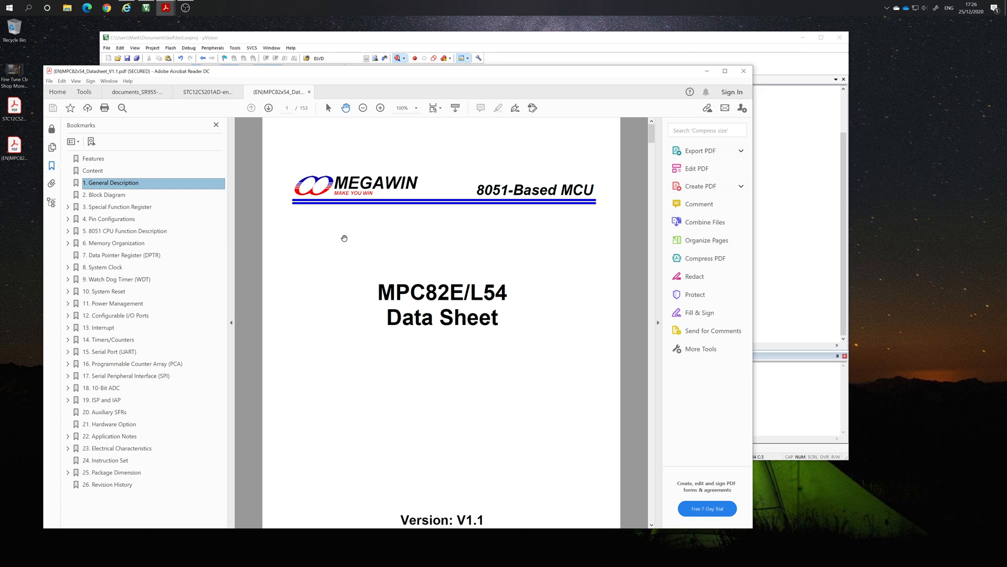
mouse_move(406, 212)
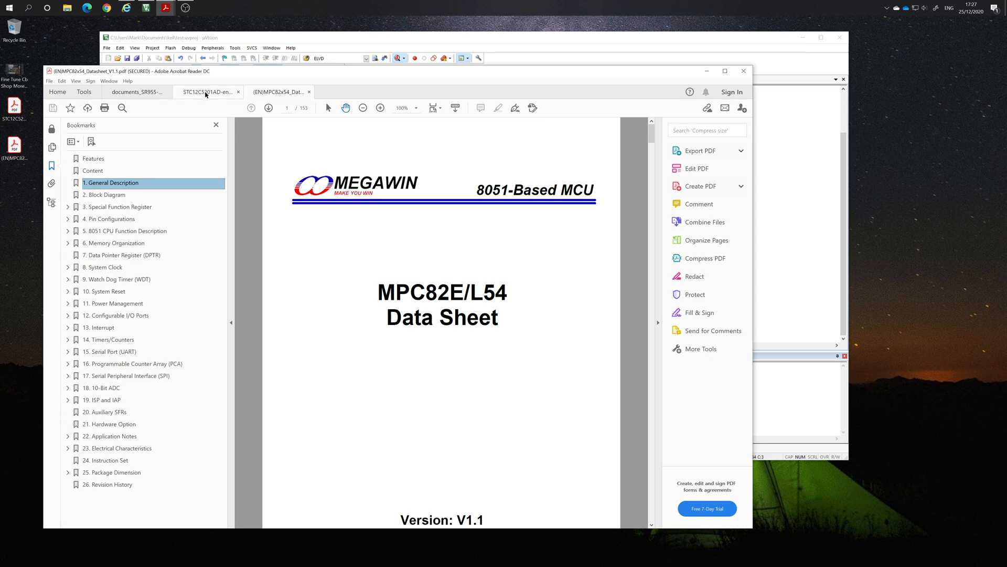
Step: Glance at the STC12C5201AD datasheet and move the uVision window out of the way
click(205, 91)
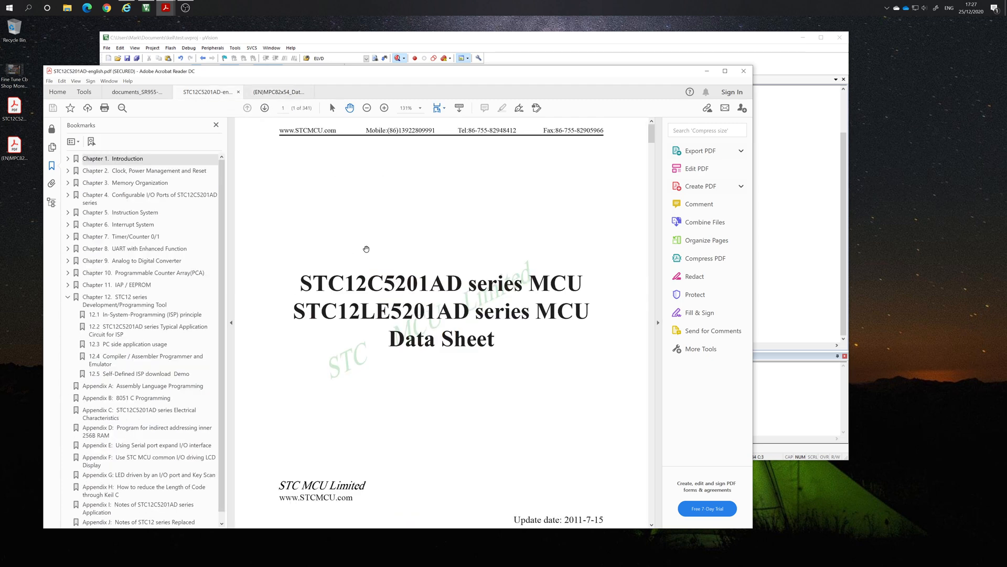
mouse_move(515, 348)
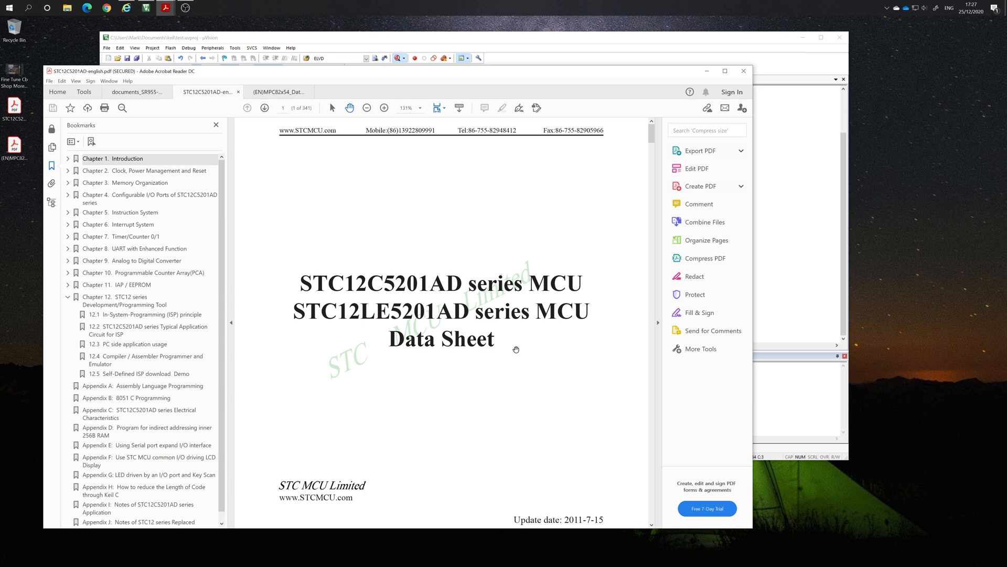
mouse_move(444, 220)
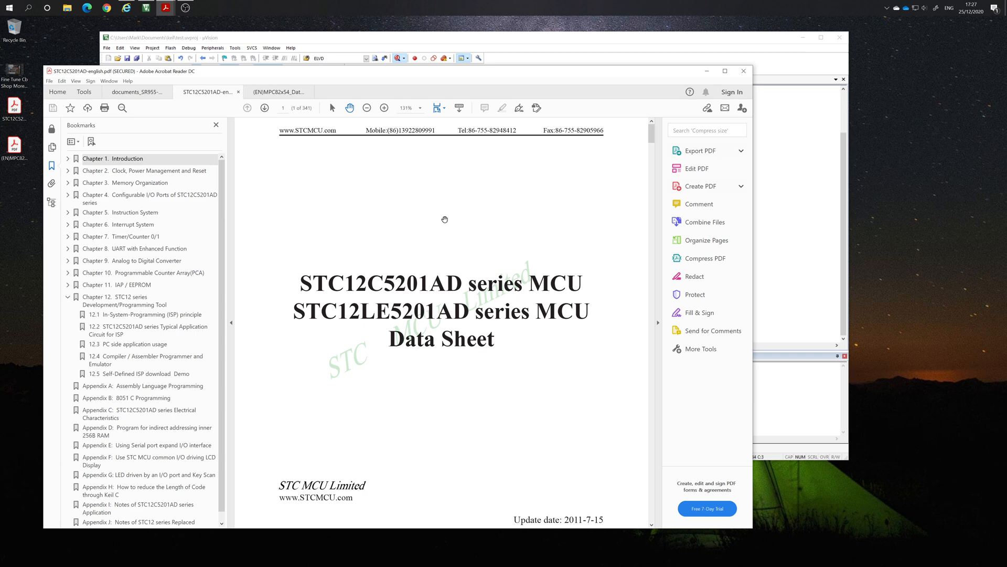
mouse_move(306, 255)
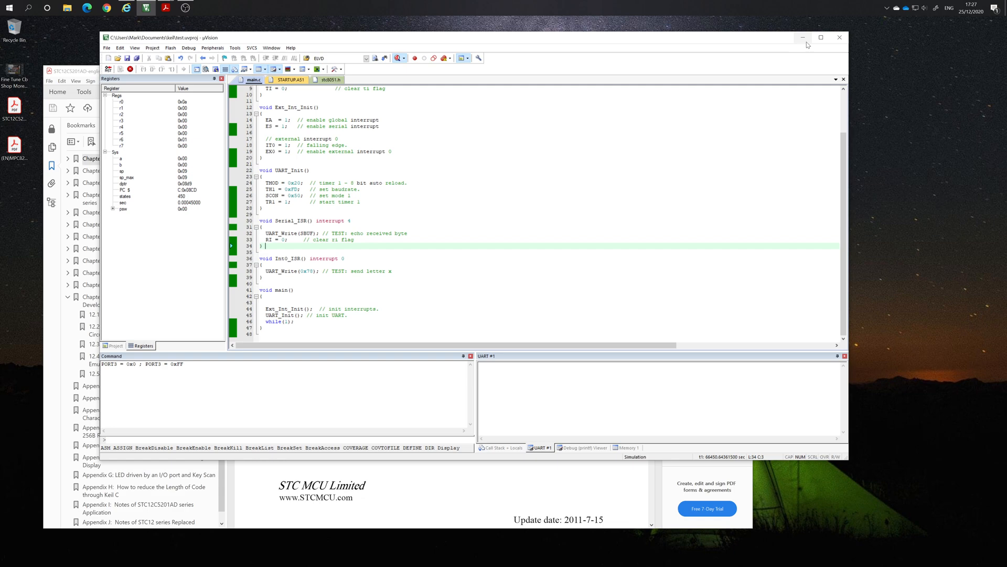
click(145, 7)
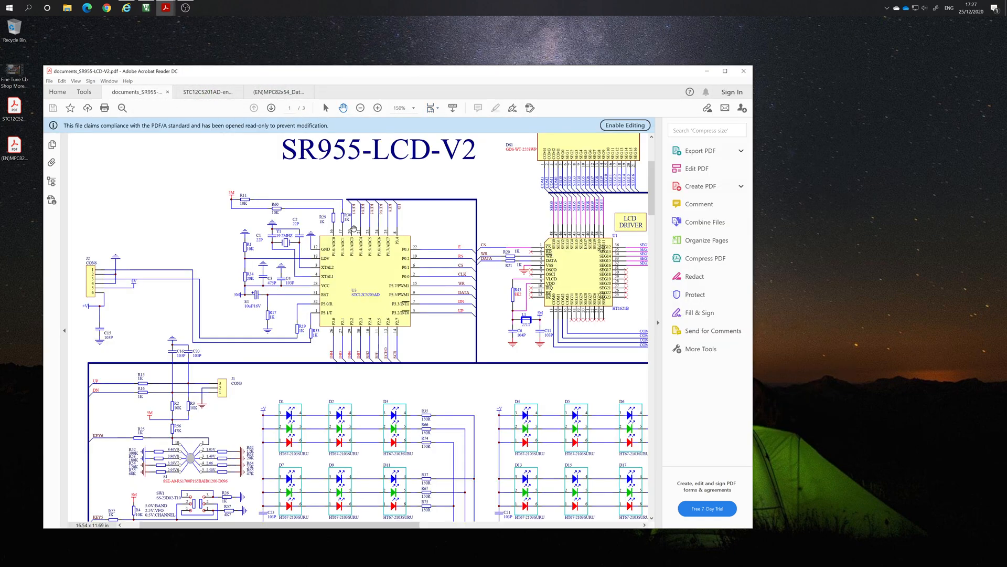
mouse_move(373, 186)
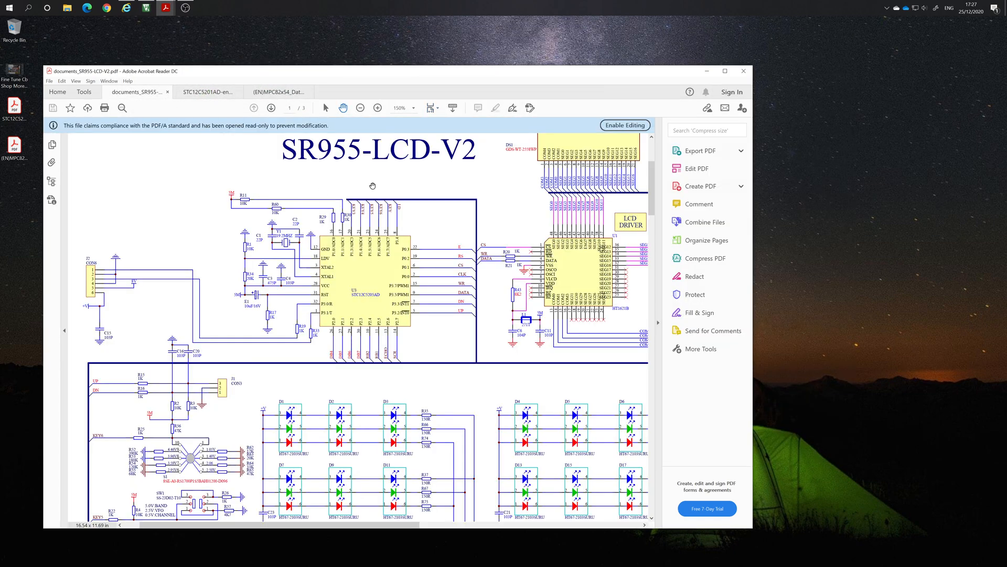
mouse_move(399, 375)
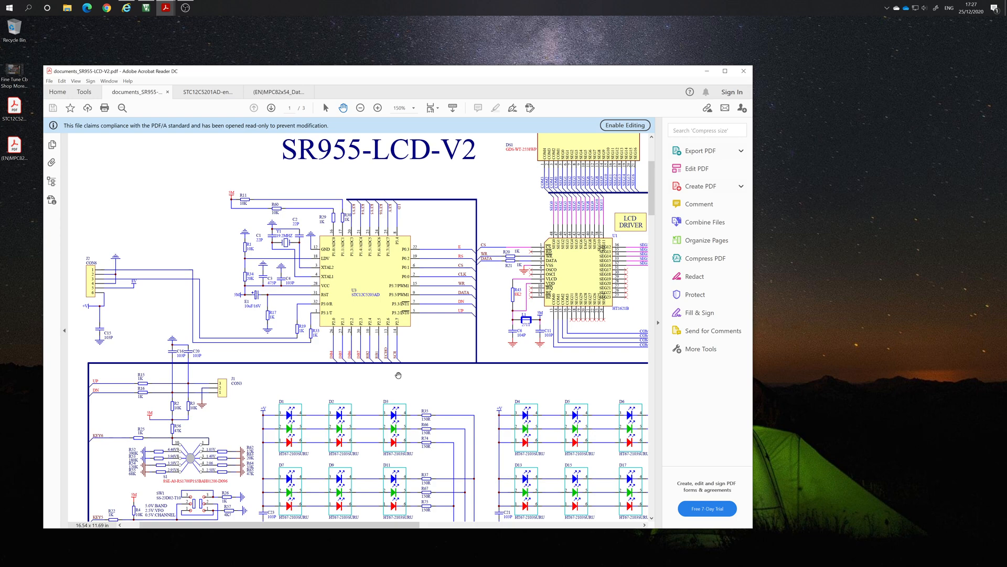
mouse_move(395, 239)
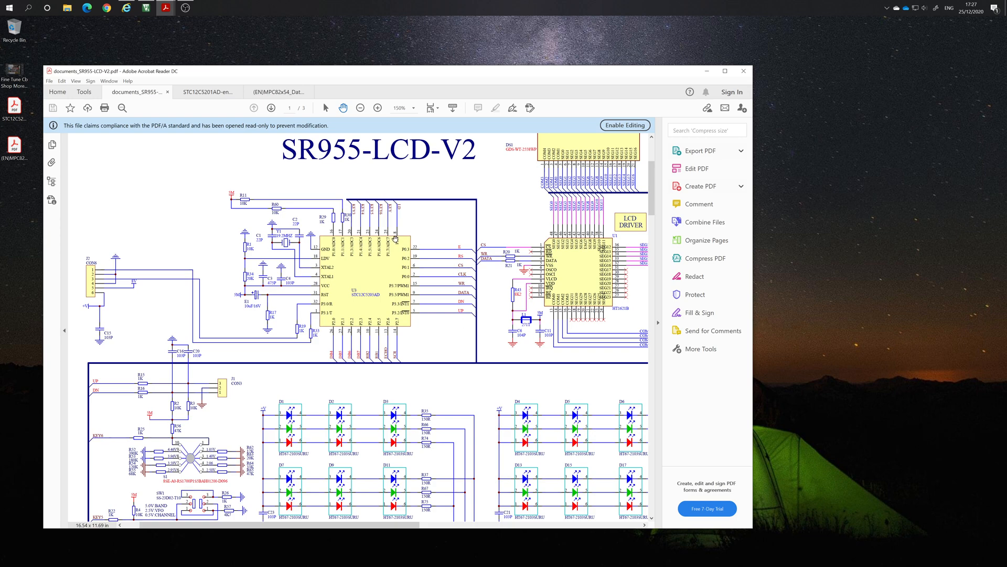
Step: Jump to the MPC82E/L54 Package Instruction pinout diagrams under Pin Configurations
click(278, 92)
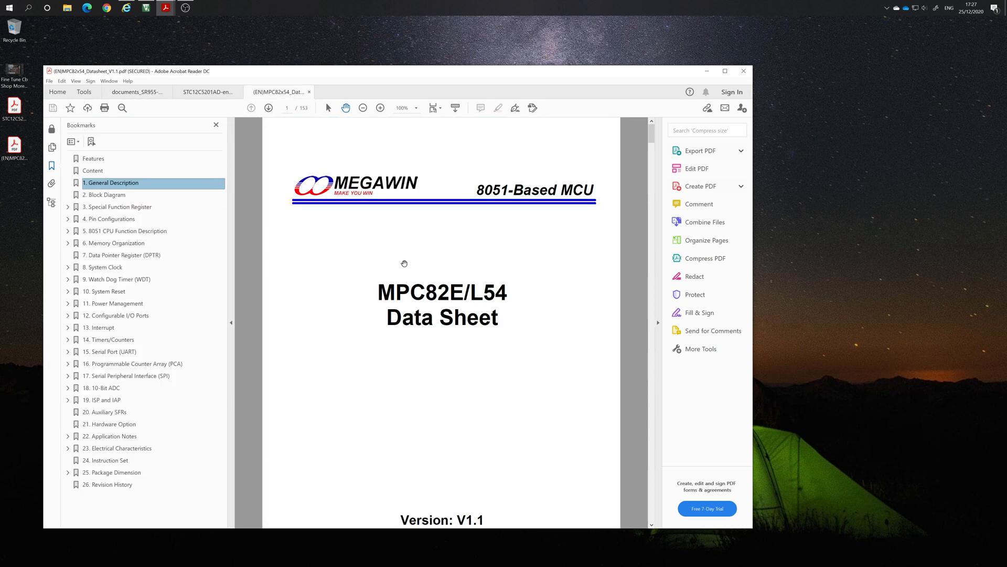
mouse_move(360, 254)
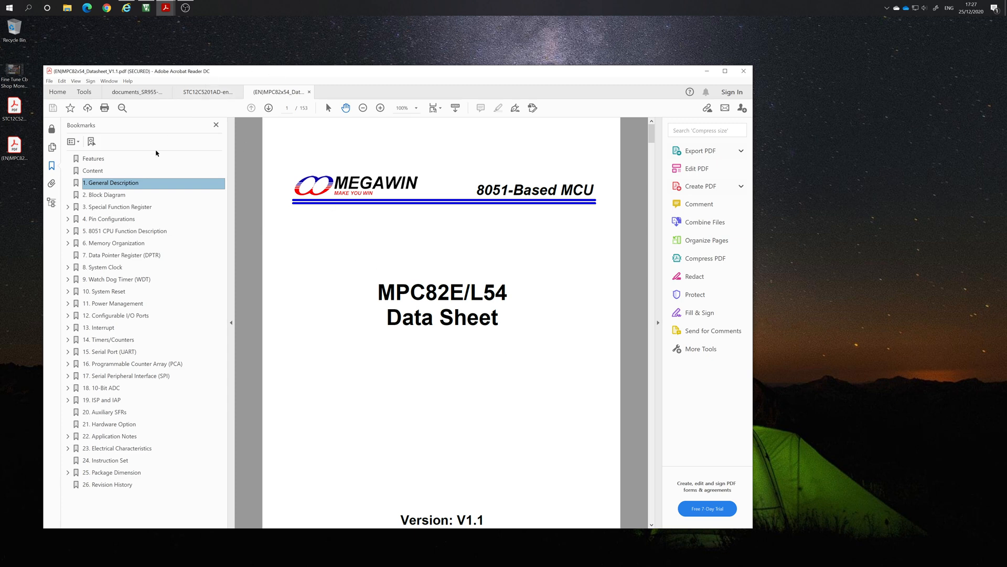
click(68, 218)
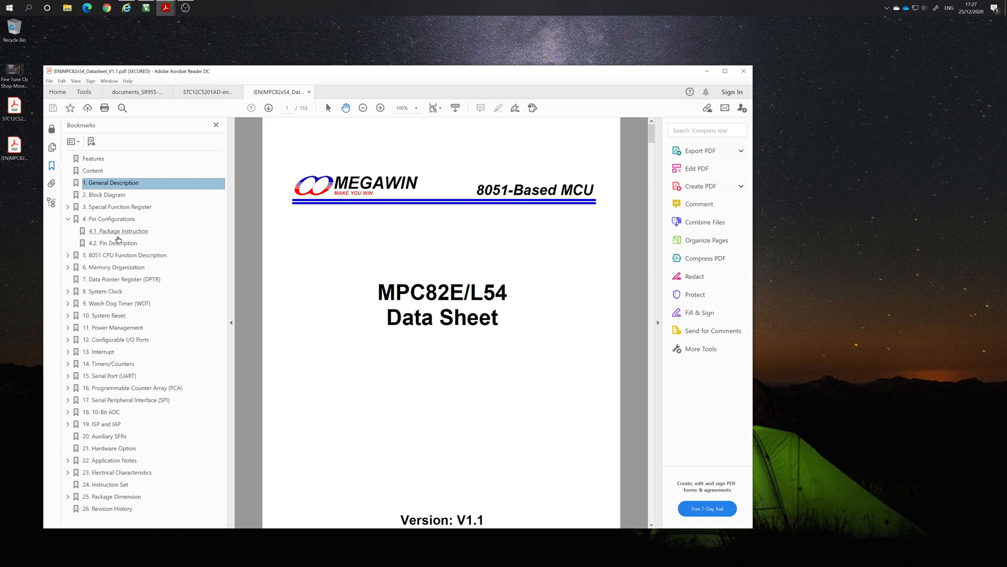
click(116, 243)
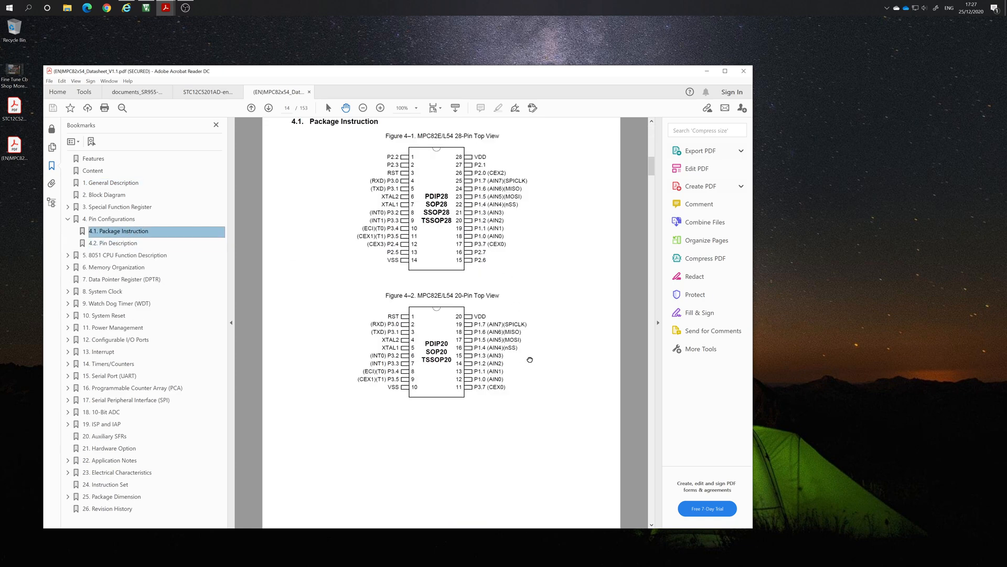
scroll(down, 3)
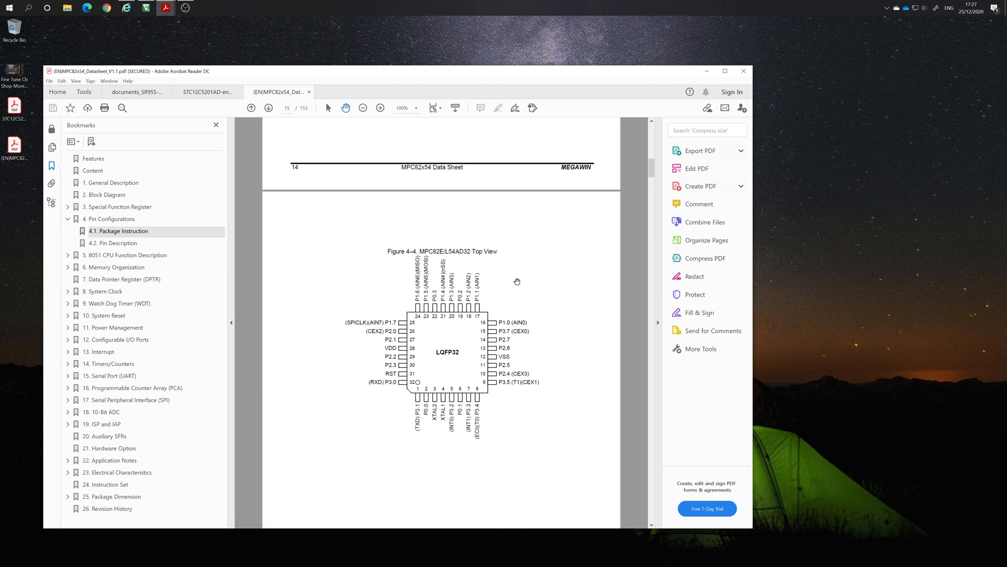
mouse_move(204, 104)
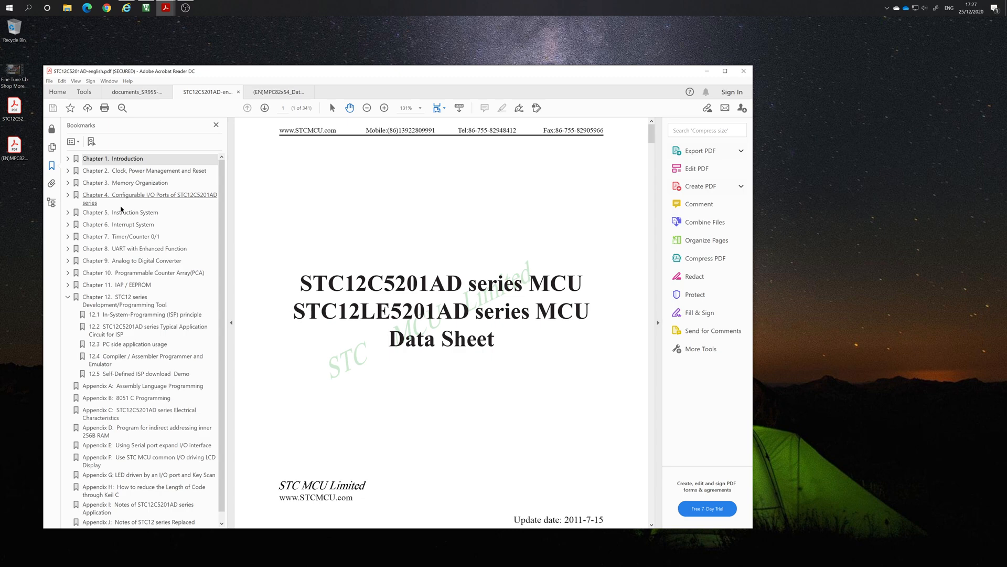
Step: Go to the STC12C5201AD page with the SOP/SKDIP and LQFP-32 pin diagrams
click(149, 199)
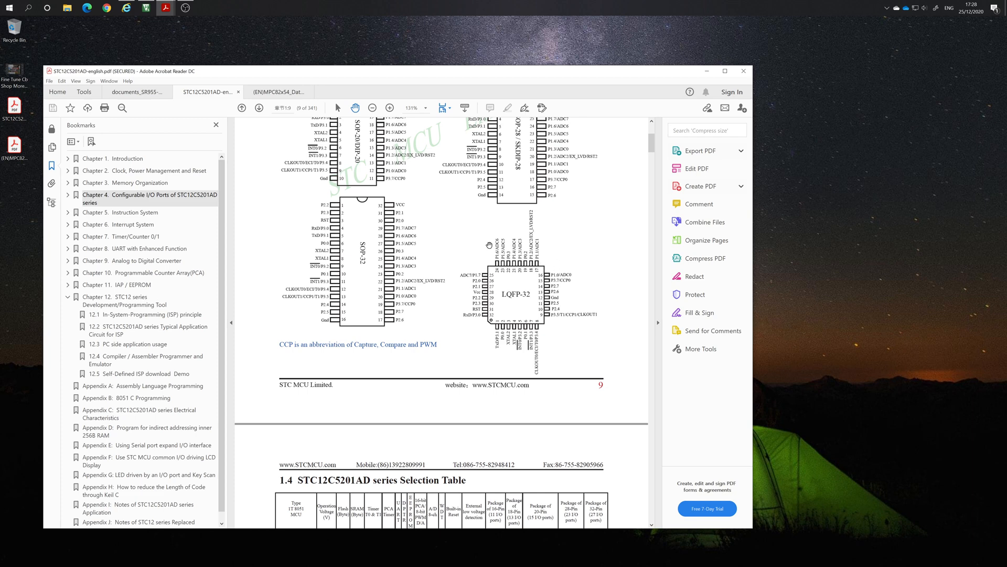
mouse_move(571, 347)
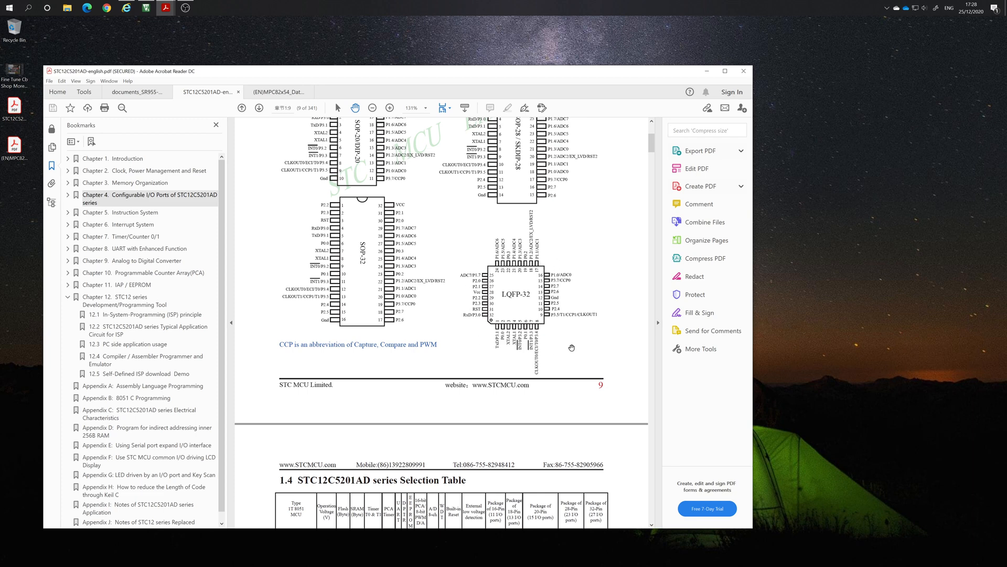
click(279, 92)
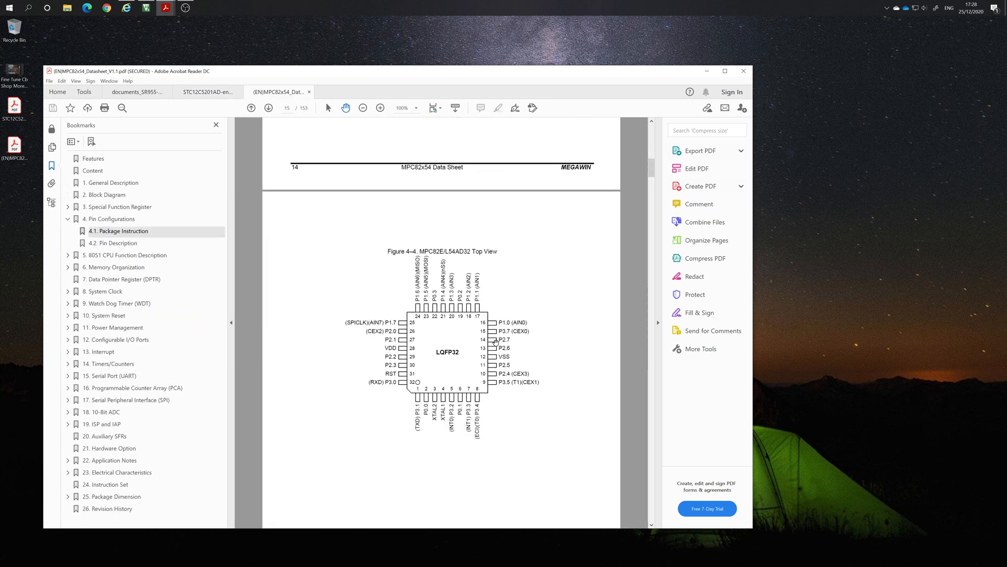
mouse_move(297, 323)
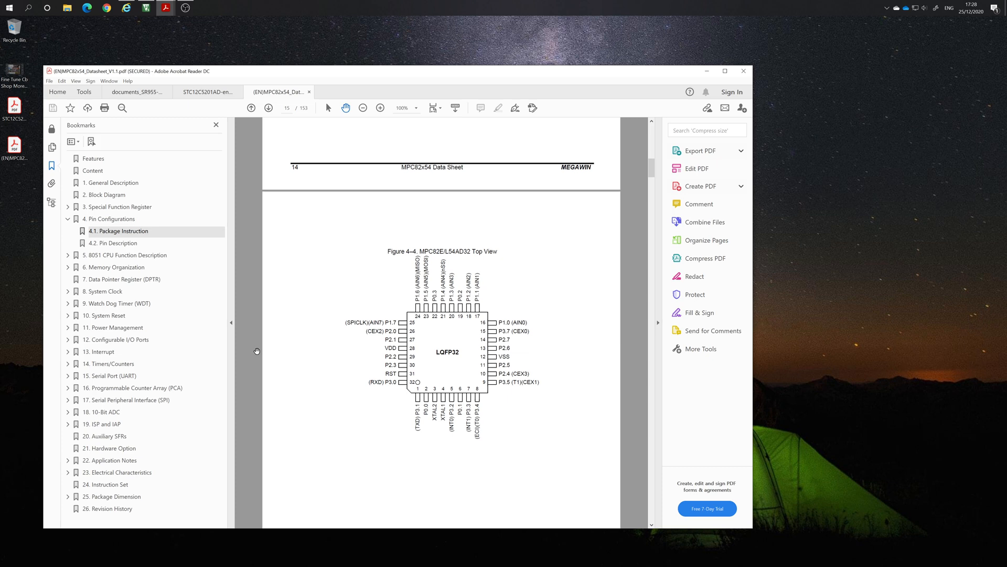
mouse_move(303, 285)
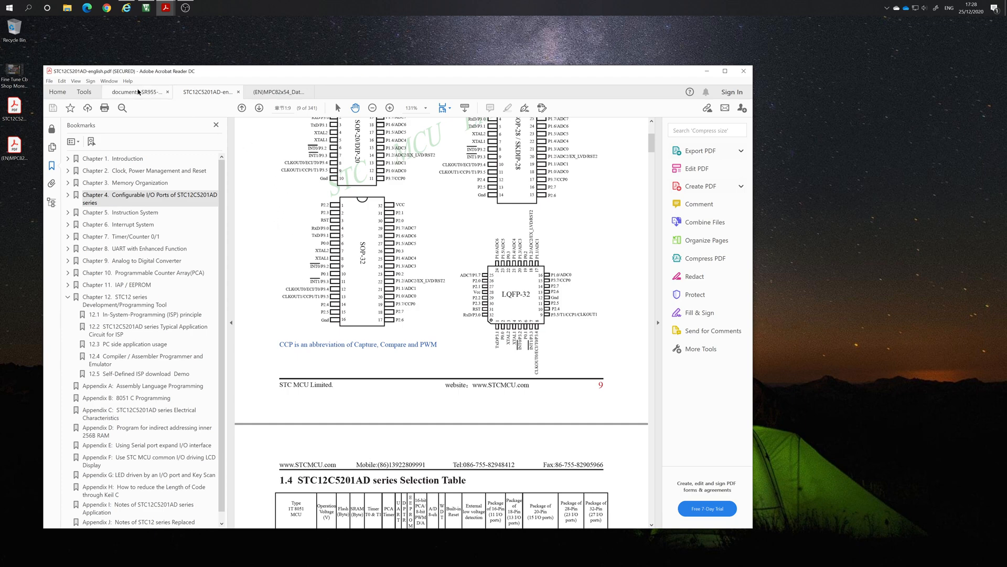
Step: Return to the SR955-LCD-V2 schematic and move down to the LED matrix and switch circuitry
click(136, 92)
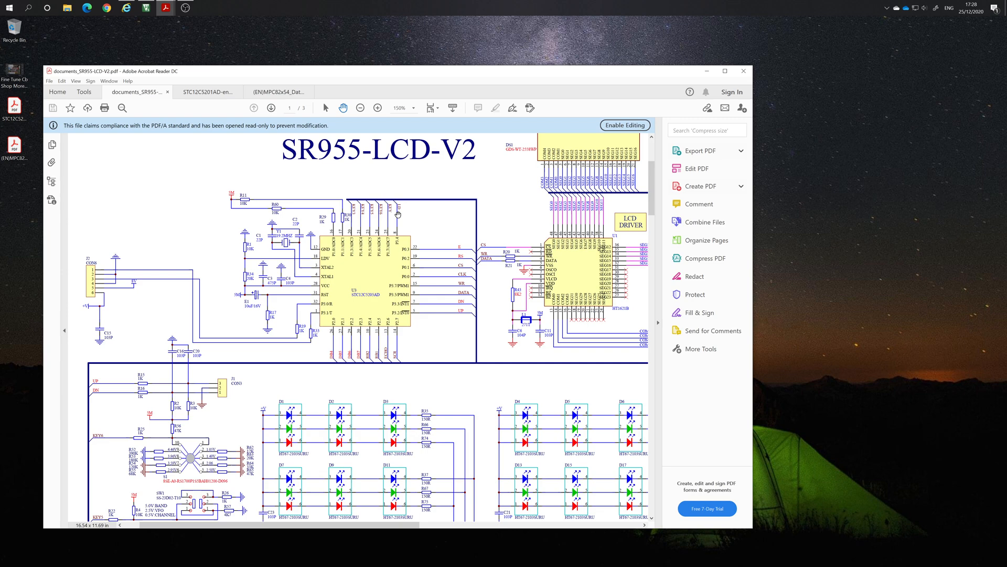
mouse_move(383, 217)
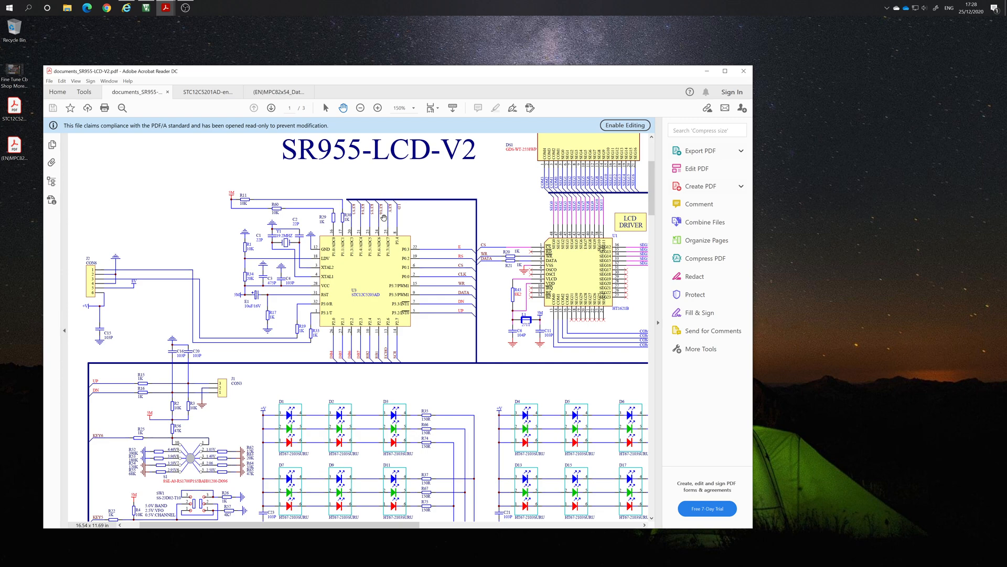
mouse_move(373, 223)
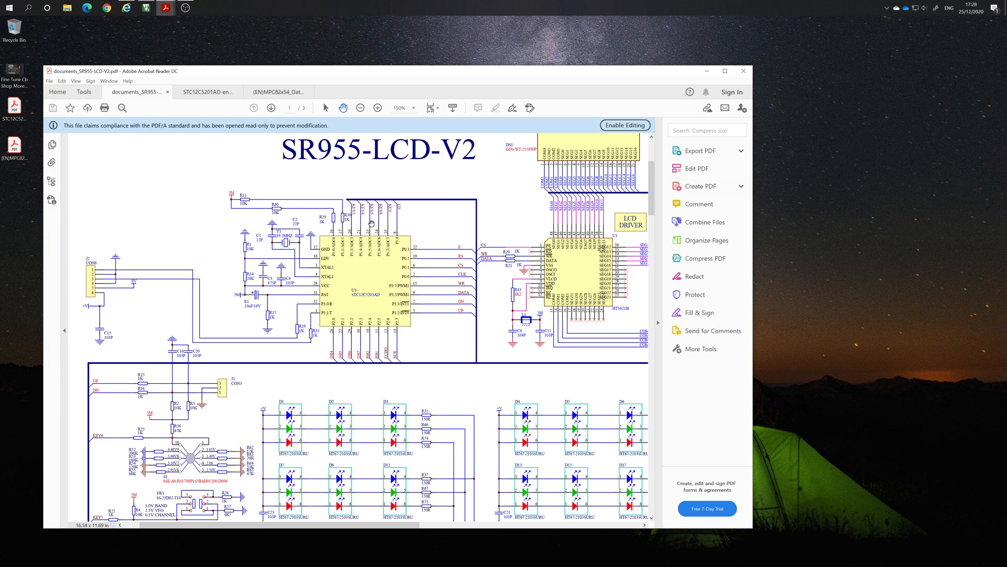
mouse_move(351, 221)
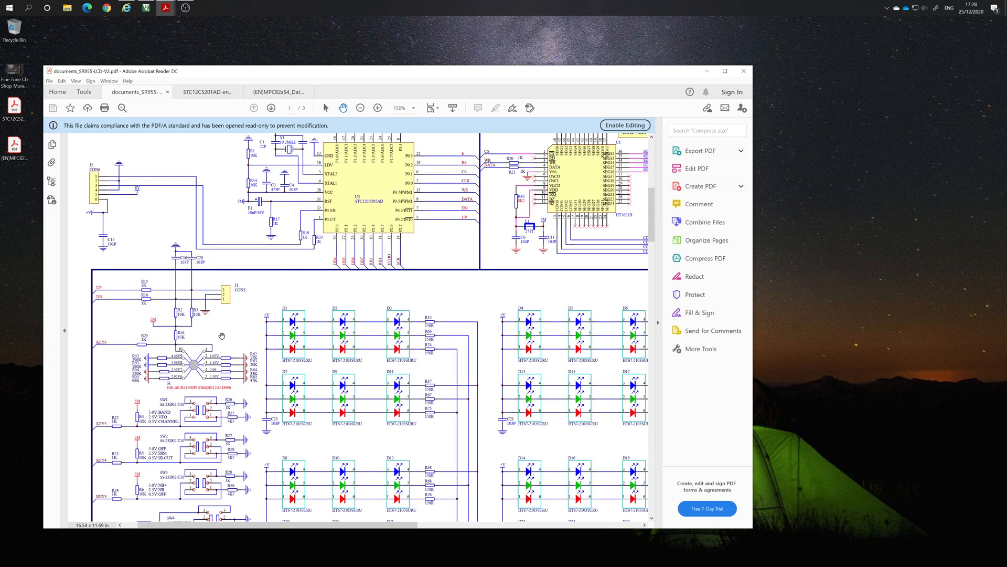
mouse_move(197, 340)
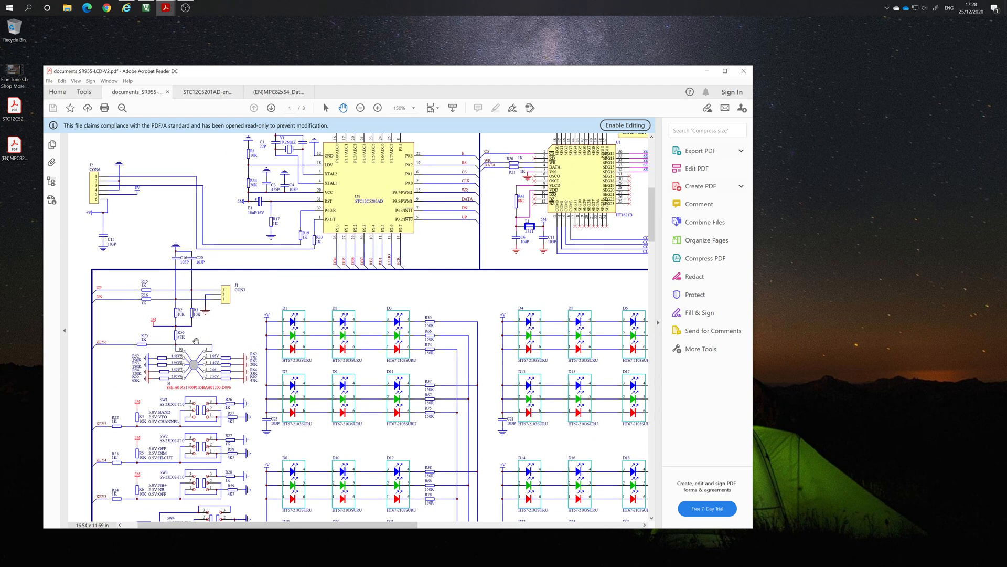
mouse_move(326, 264)
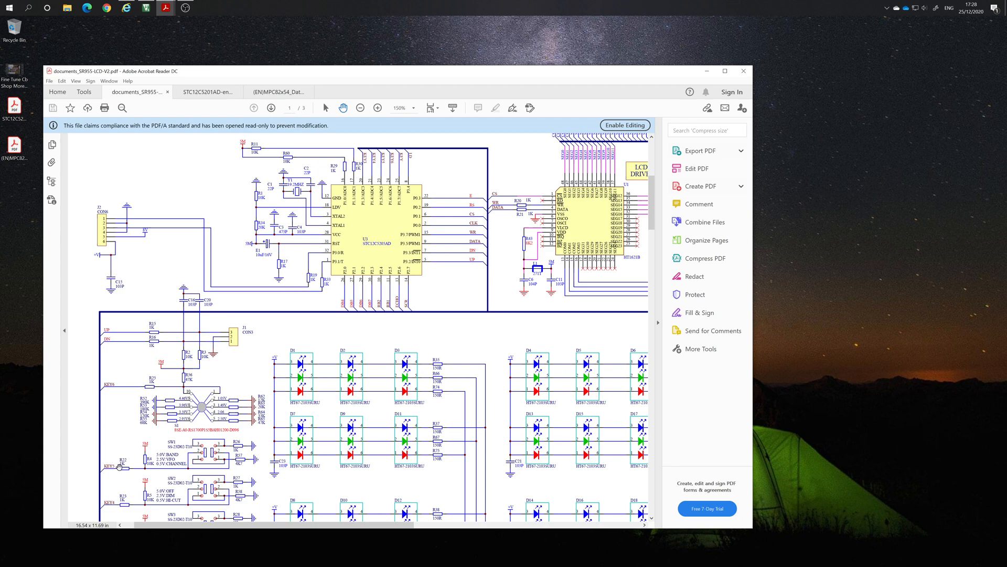
mouse_move(390, 206)
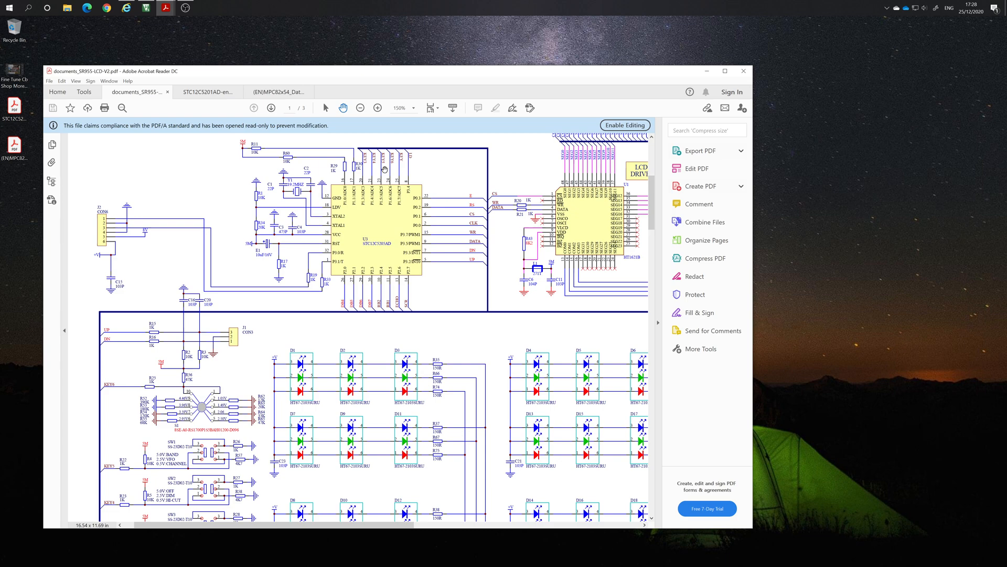
mouse_move(397, 184)
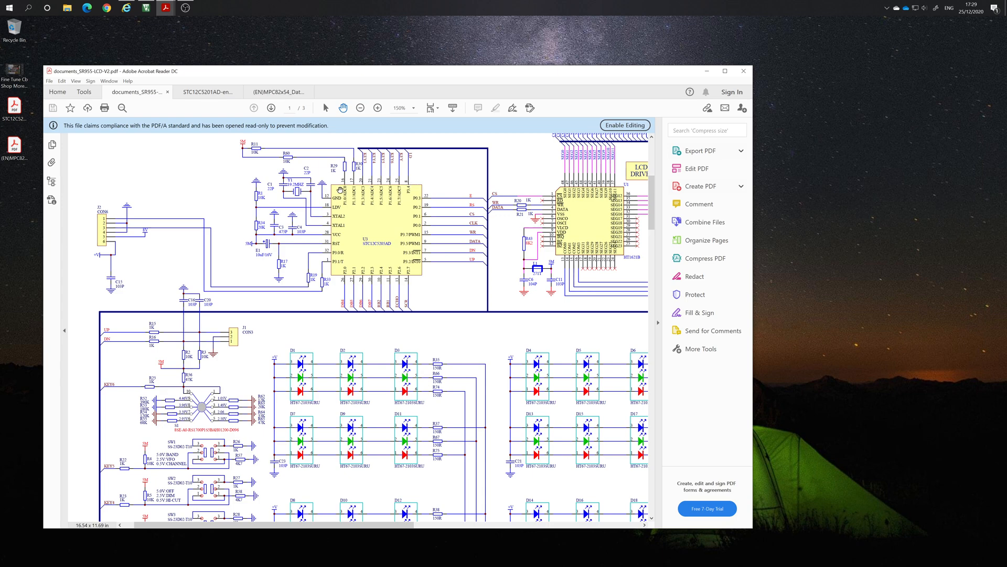
scroll(down, 3)
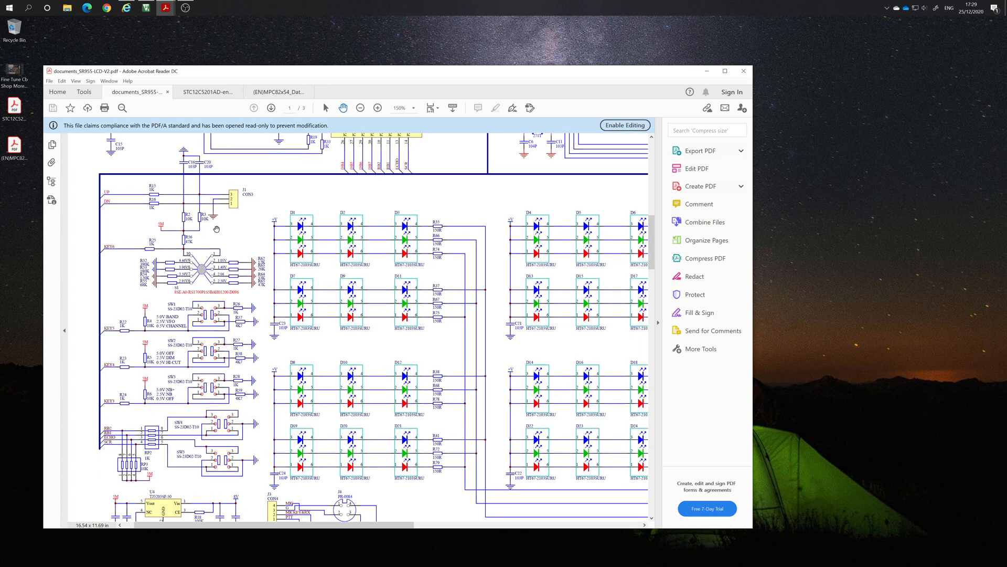
mouse_move(242, 248)
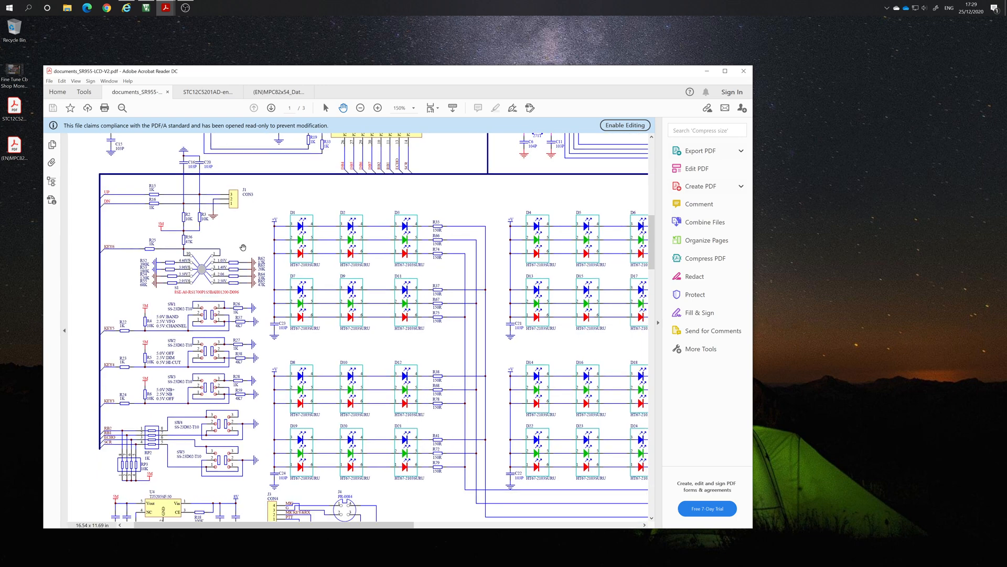
mouse_move(157, 400)
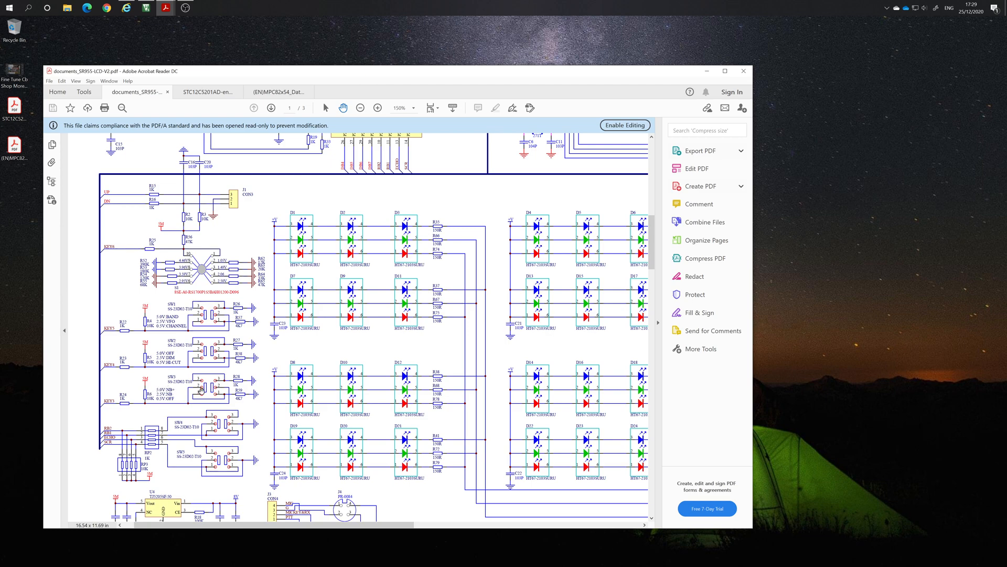
mouse_move(148, 383)
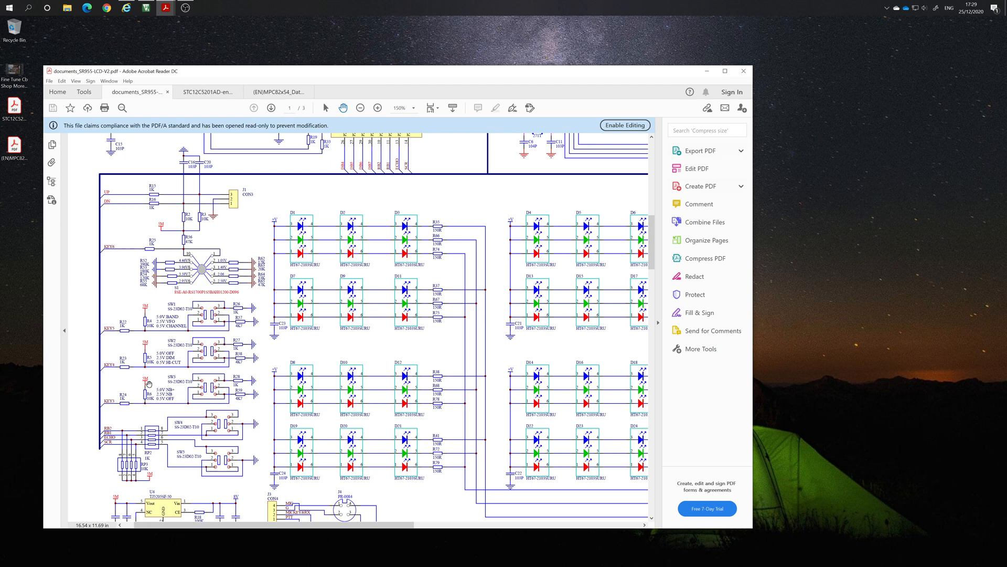
mouse_move(149, 384)
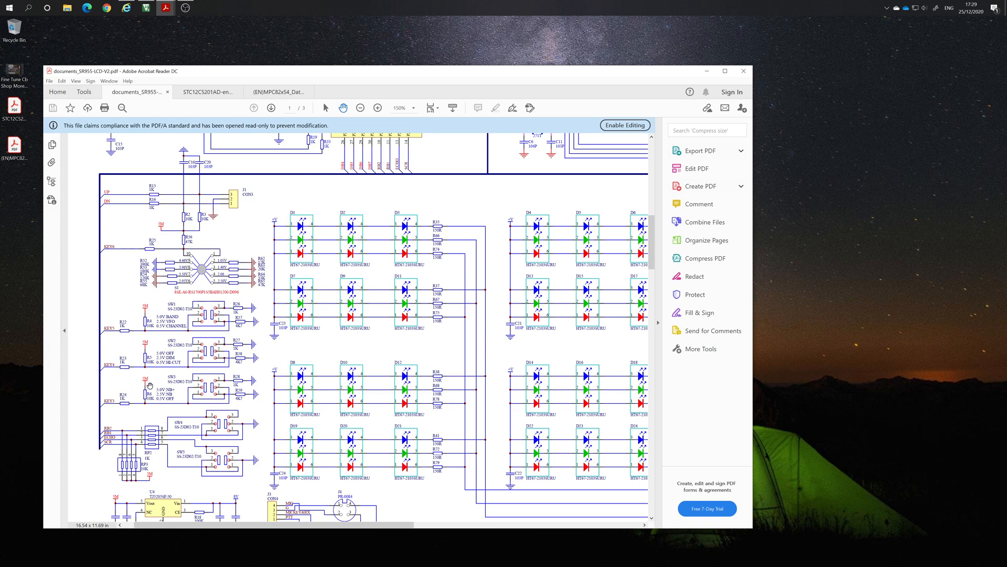
mouse_move(231, 398)
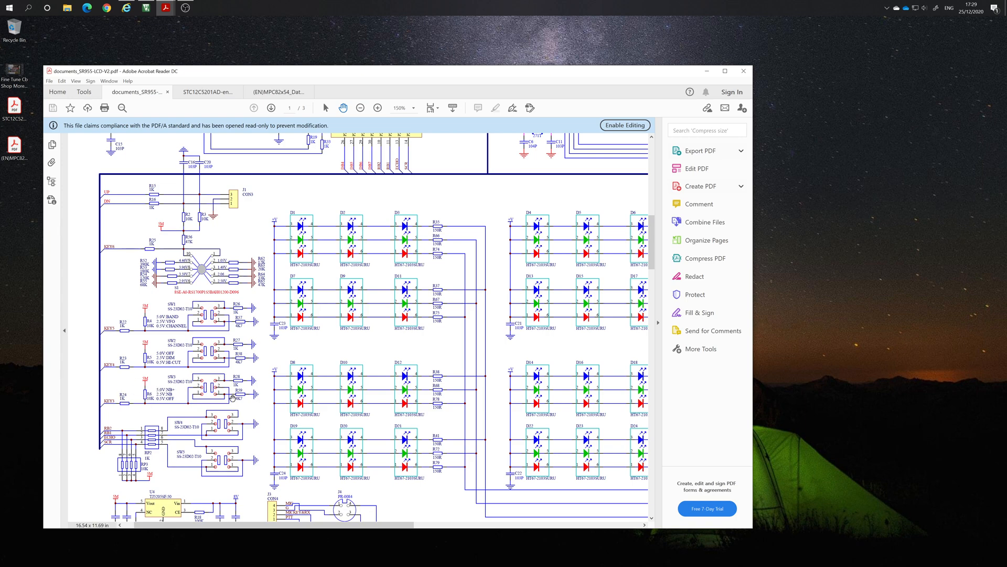
mouse_move(224, 383)
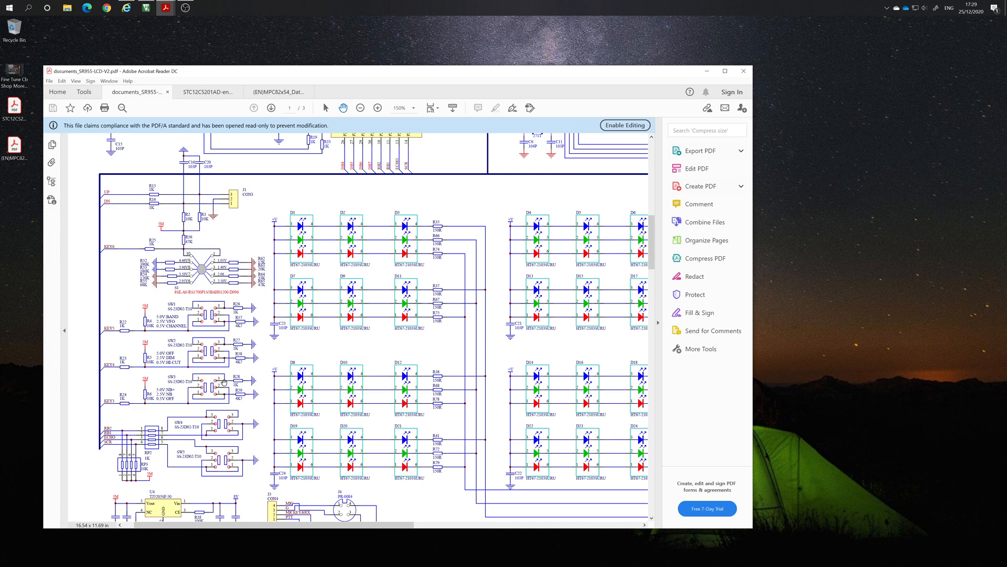
mouse_move(181, 386)
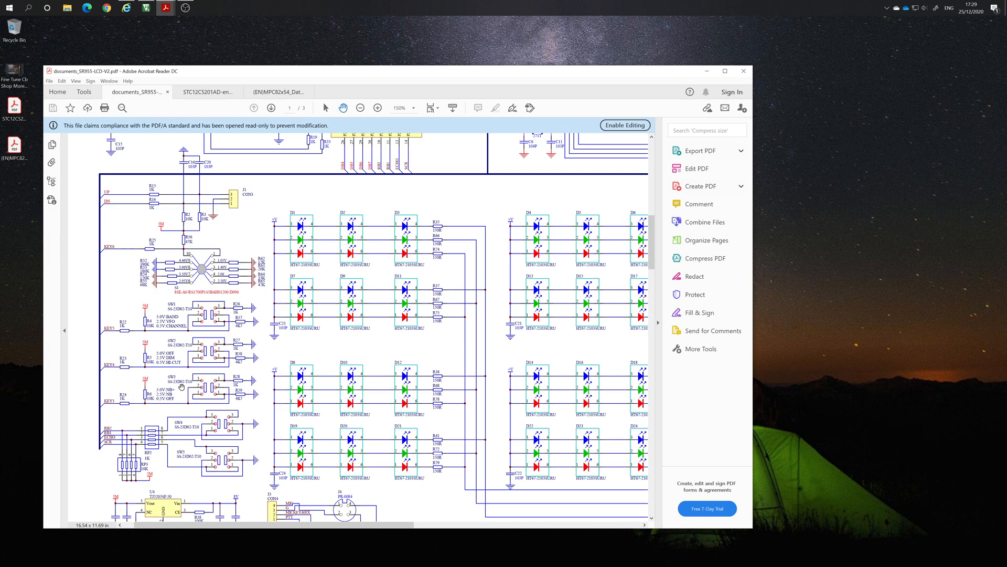
mouse_move(171, 384)
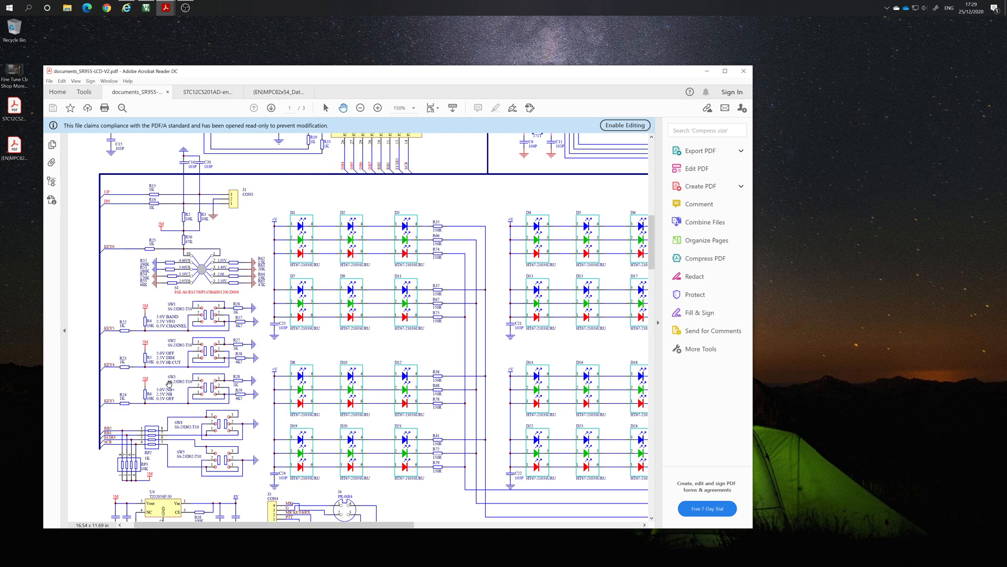
mouse_move(182, 390)
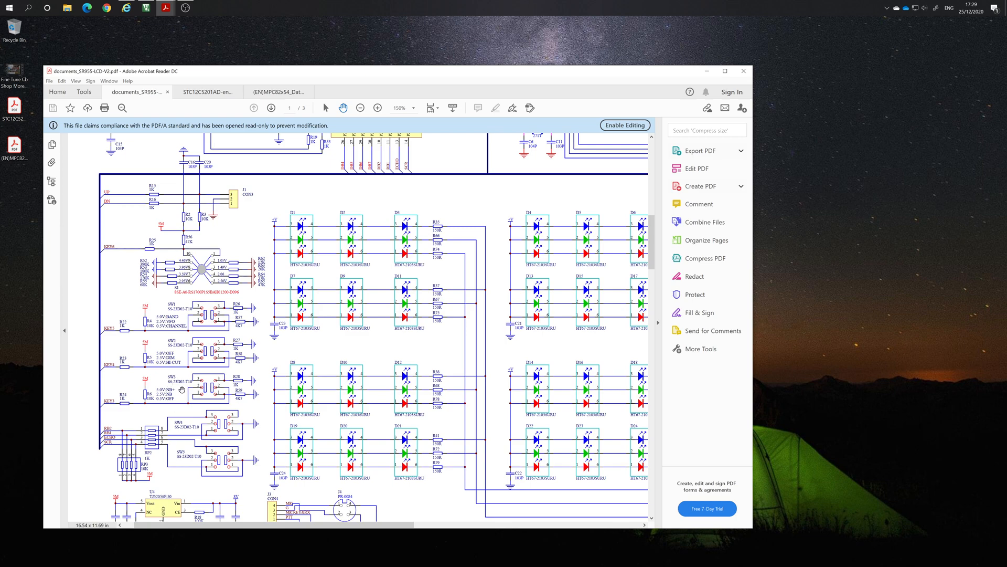
mouse_move(168, 399)
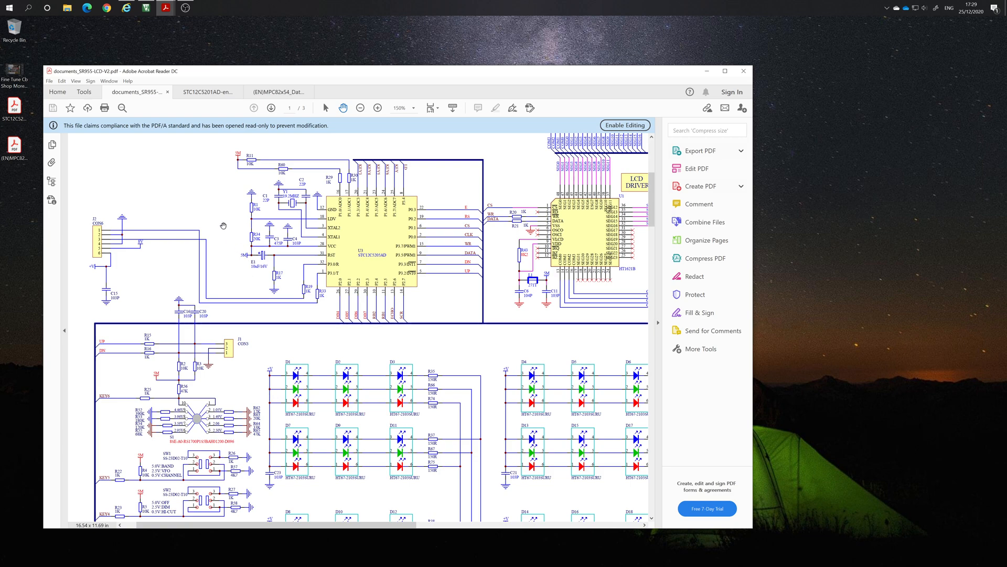
mouse_move(379, 249)
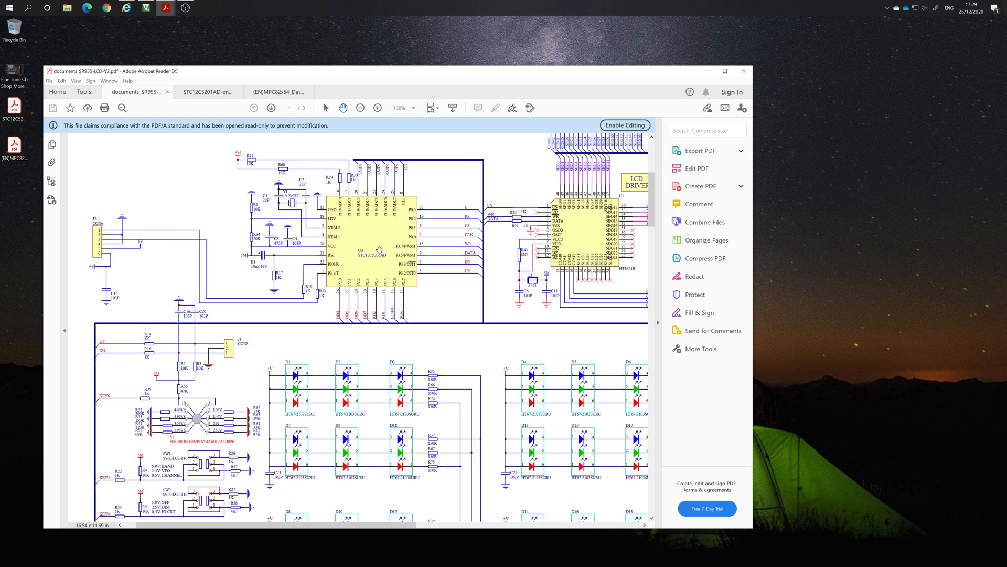
mouse_move(321, 309)
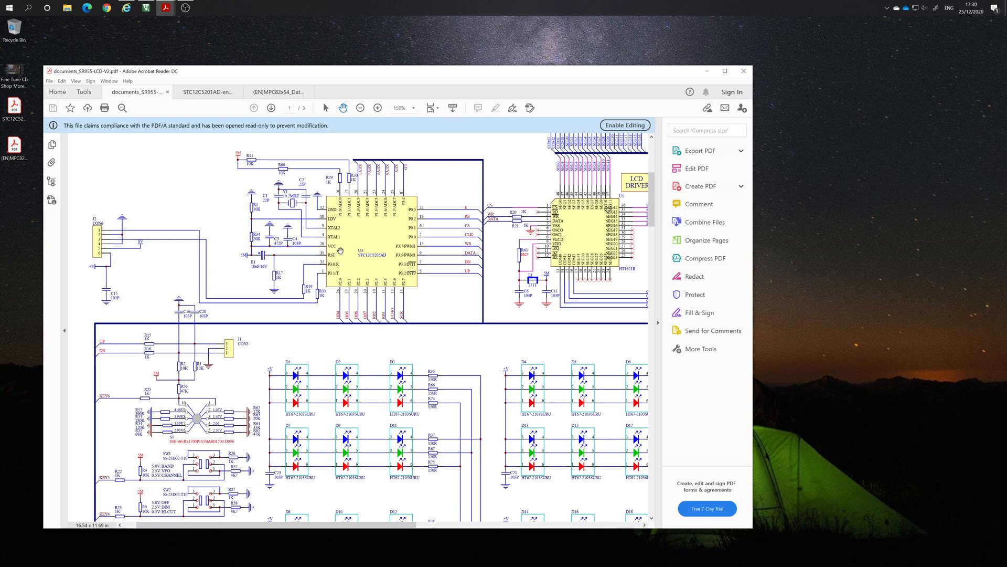
mouse_move(289, 291)
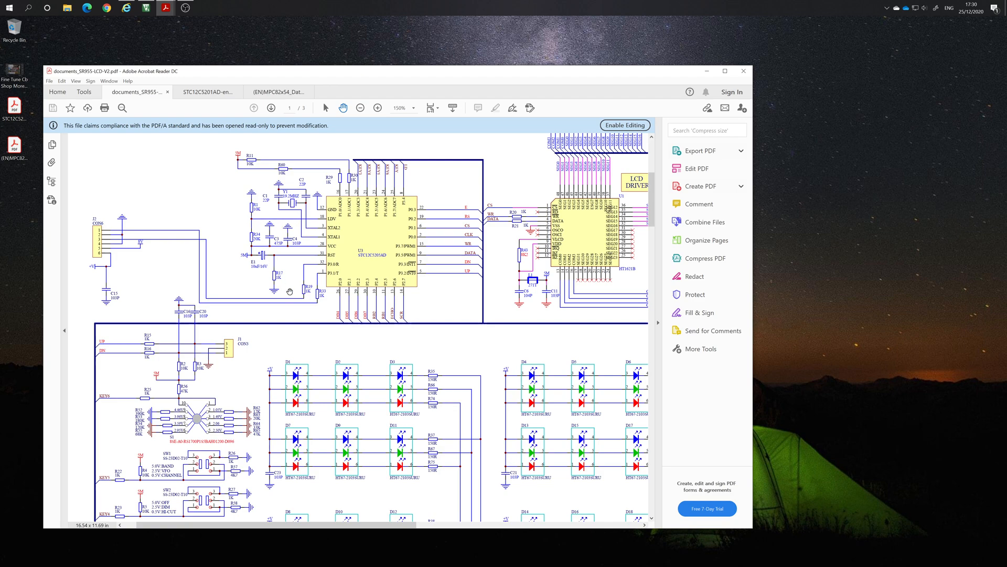
mouse_move(102, 243)
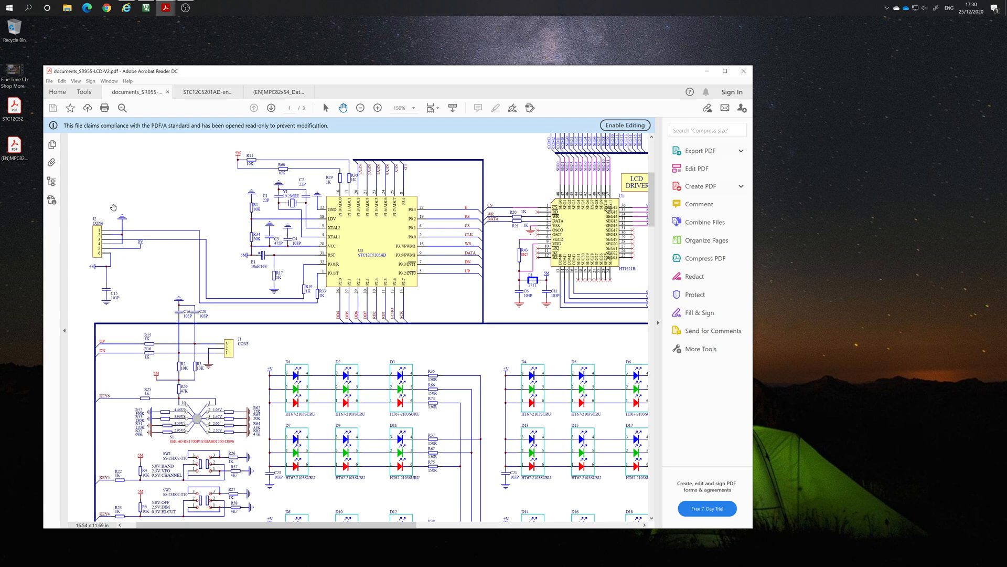
mouse_move(129, 236)
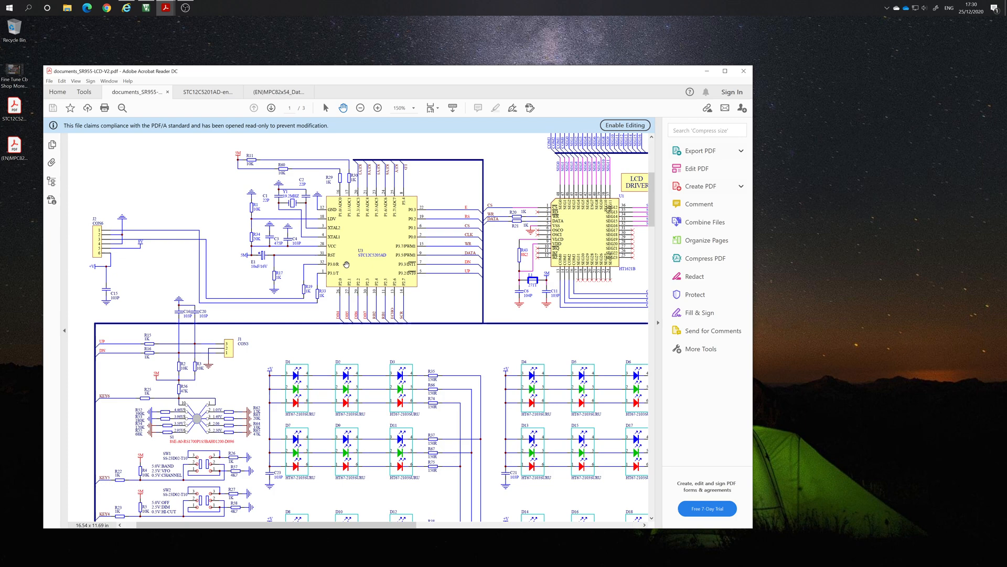
mouse_move(390, 280)
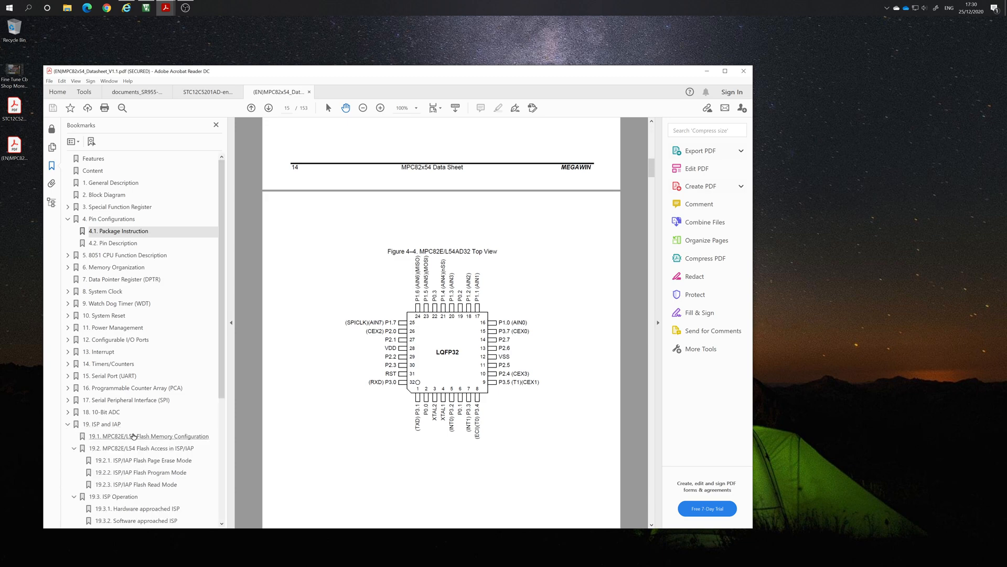
Step: Read the Megawin ISP and IAP chapter down to the 19.3.4 Default ISP Code diagram
click(101, 424)
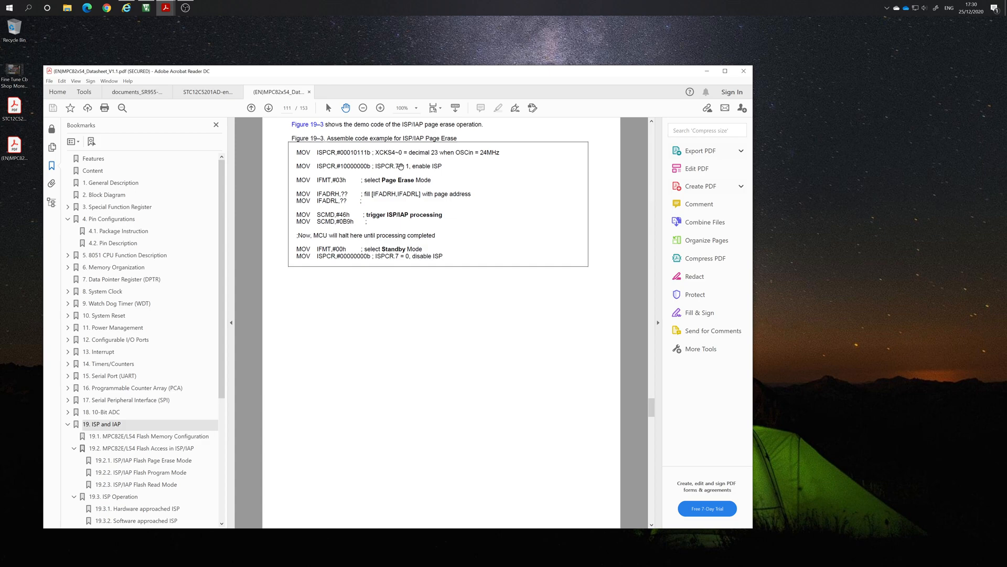
scroll(down, 3)
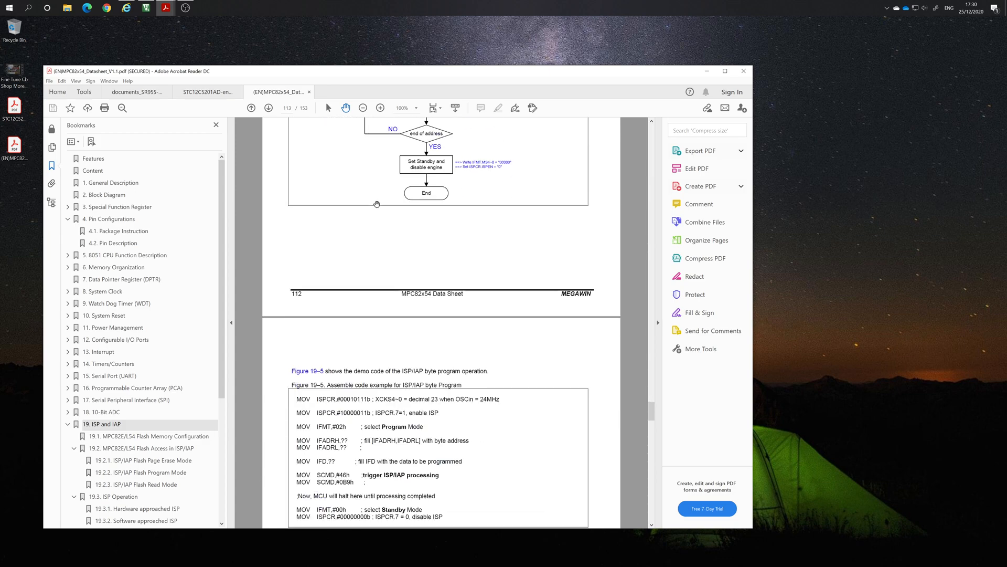
scroll(down, 3)
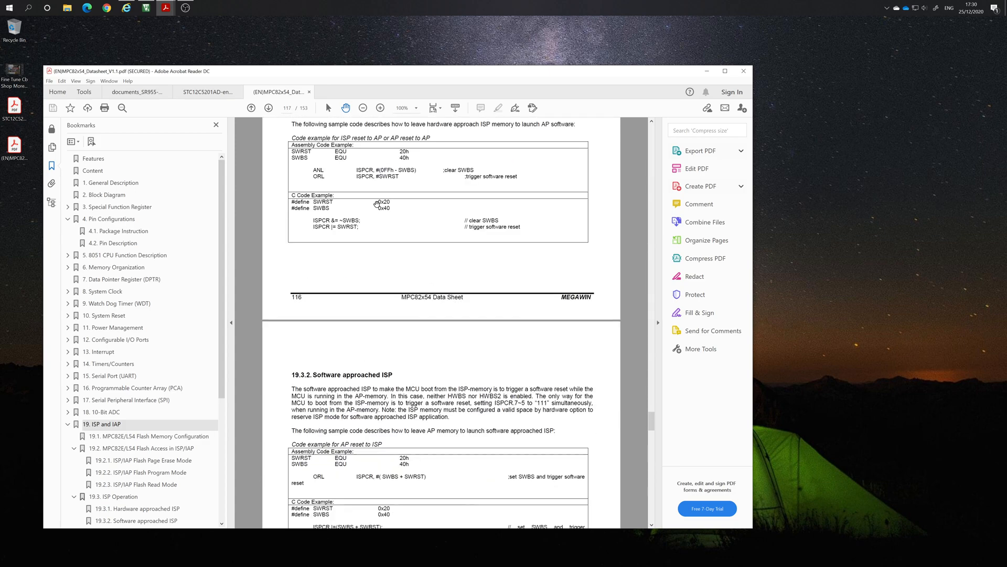
scroll(down, 3)
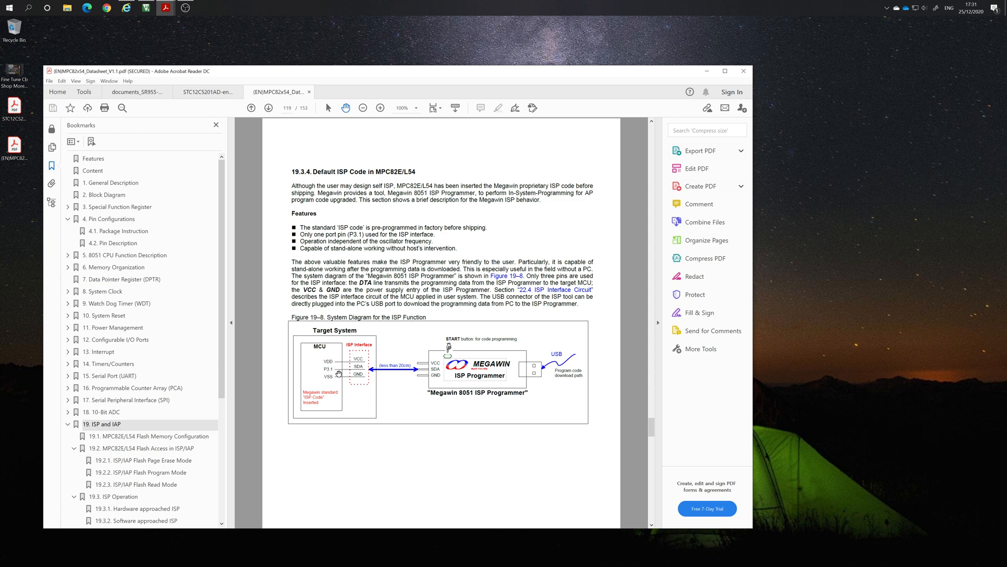
mouse_move(334, 371)
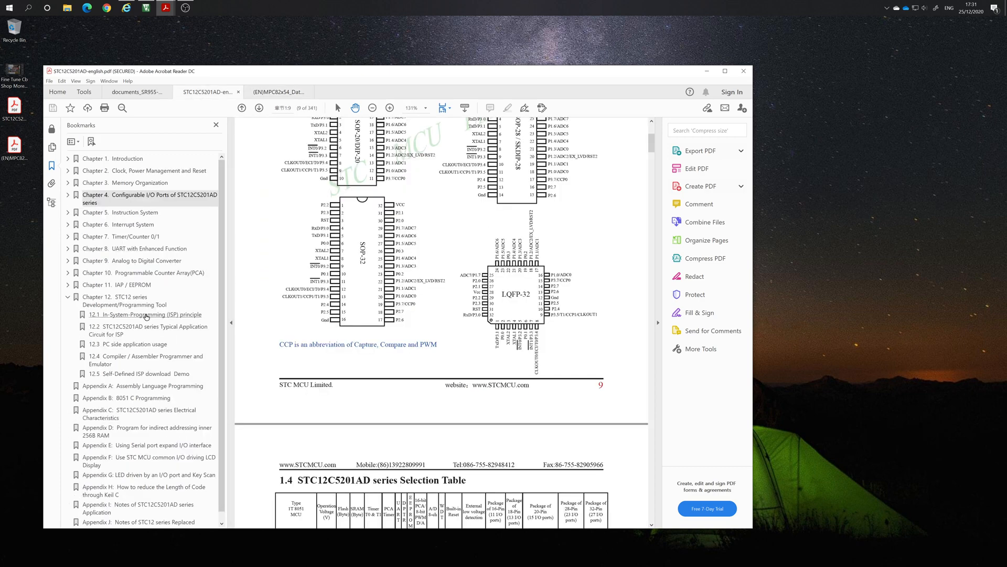
Step: Compare the STC 12.1 ISP application circuit with the Megawin default ISP code page, then bring uVision forward
click(144, 315)
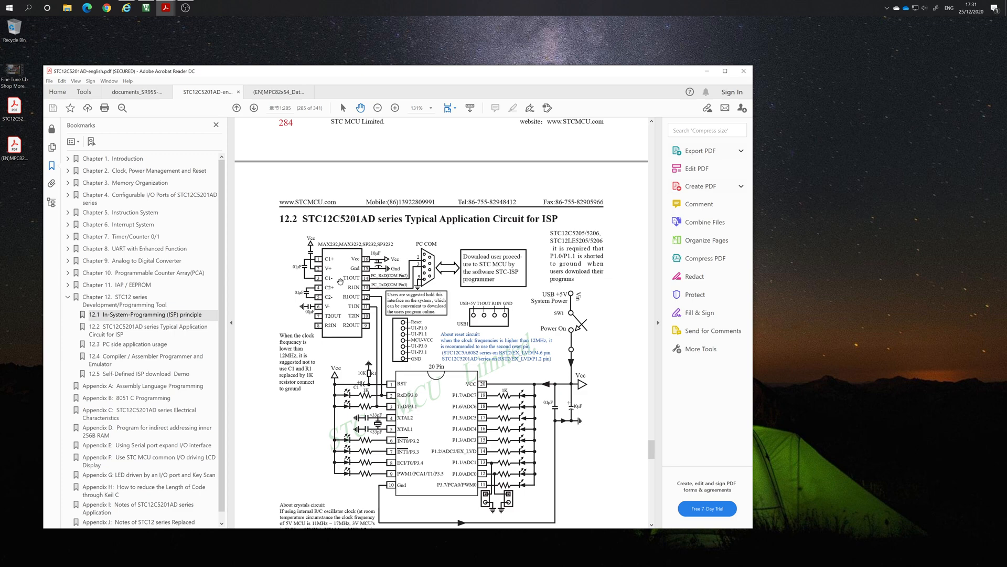
click(277, 92)
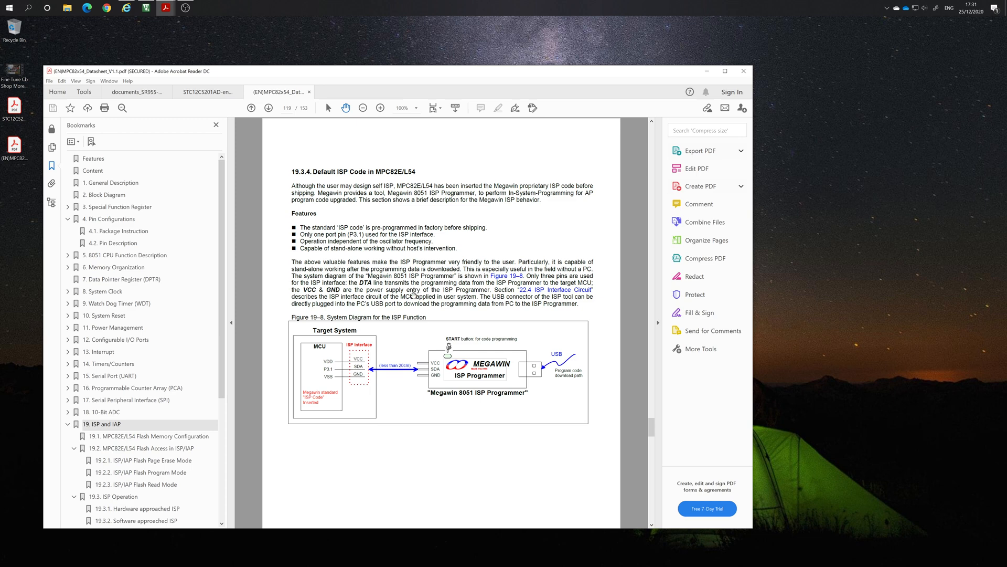
mouse_move(475, 393)
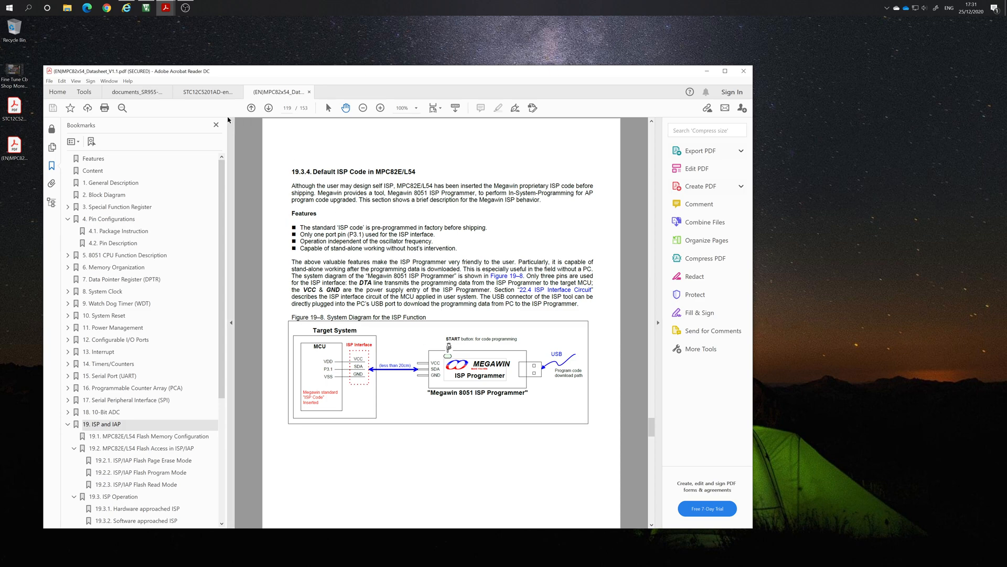
click(204, 91)
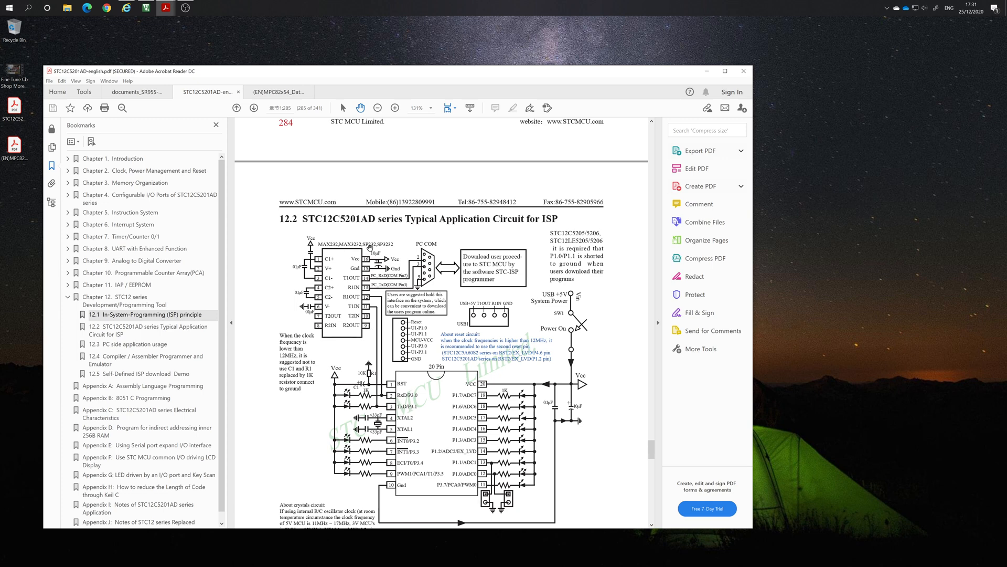
click(281, 91)
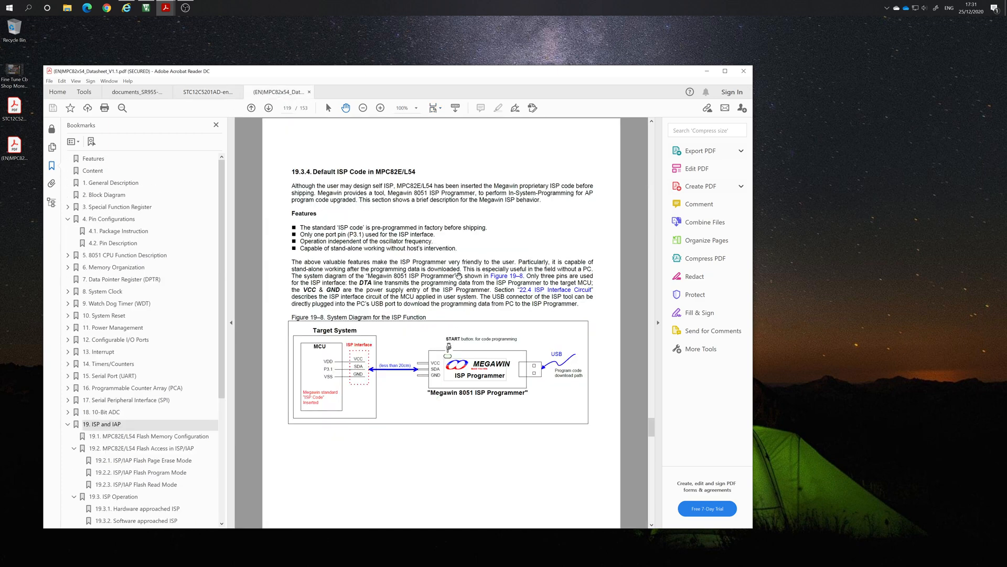
mouse_move(460, 268)
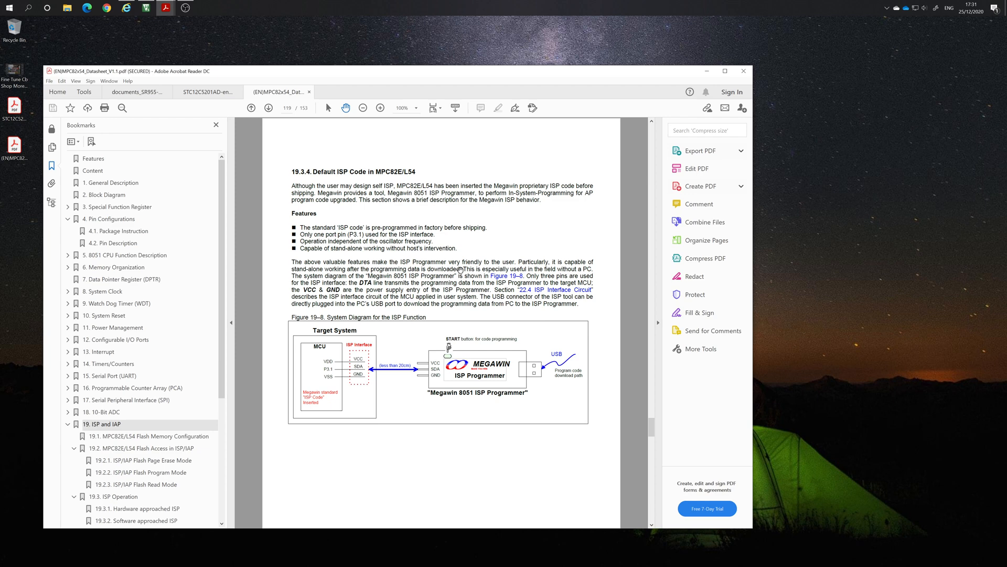
mouse_move(435, 284)
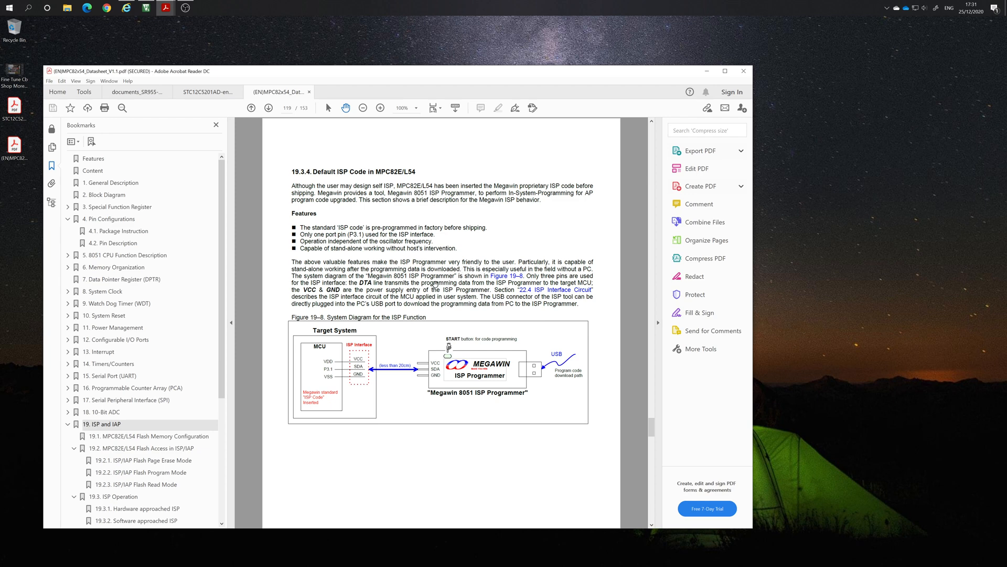
mouse_move(434, 284)
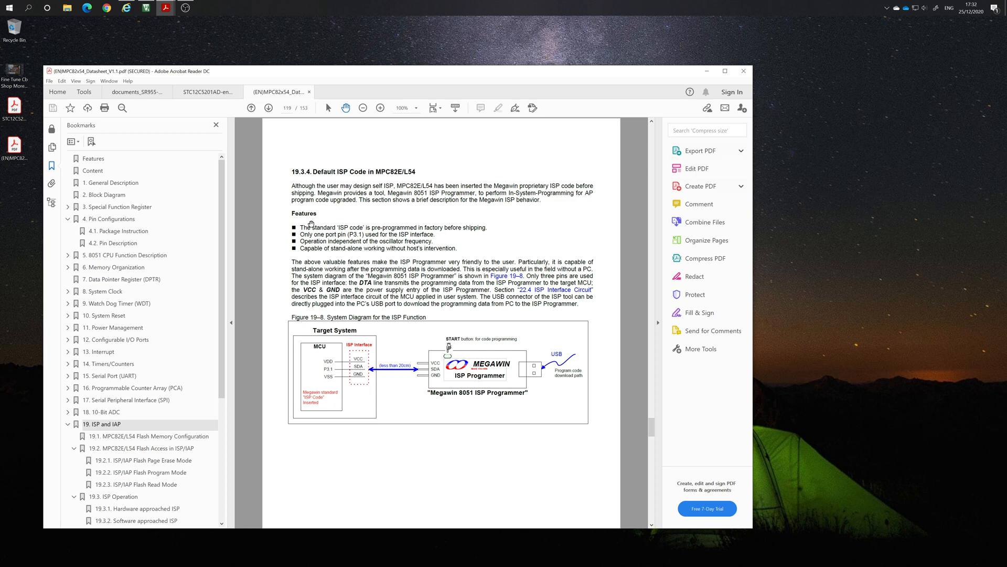
mouse_move(375, 258)
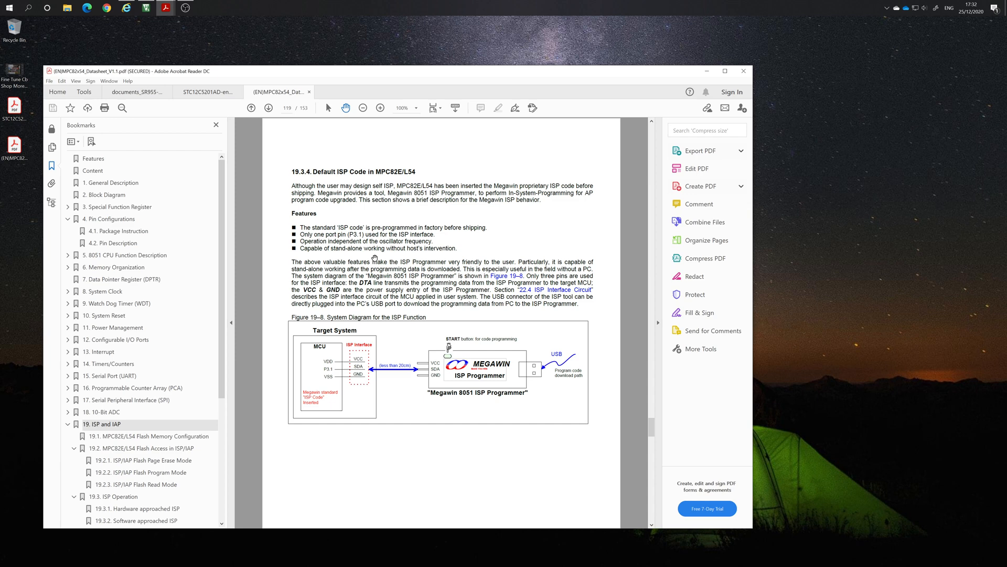
mouse_move(372, 258)
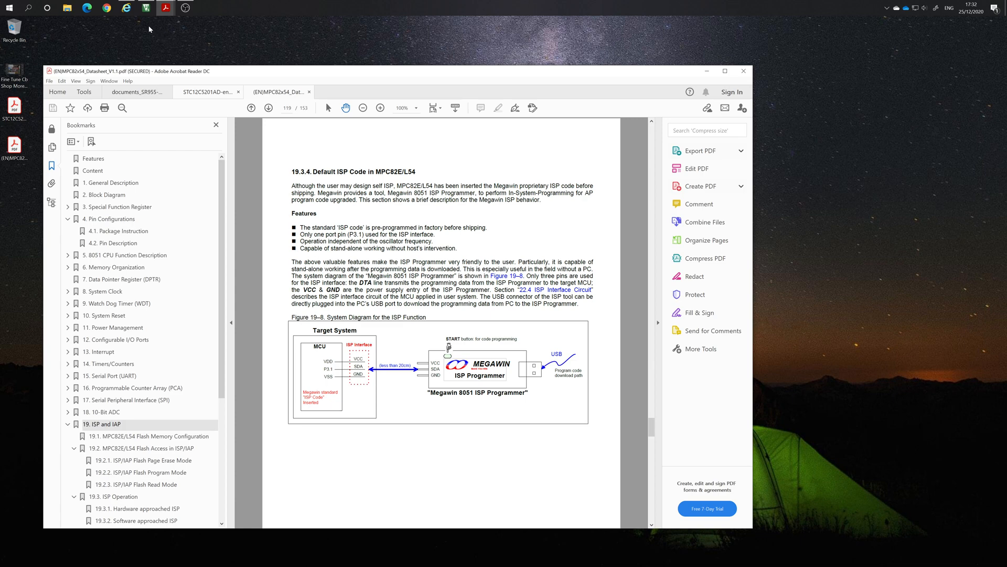
click(146, 8)
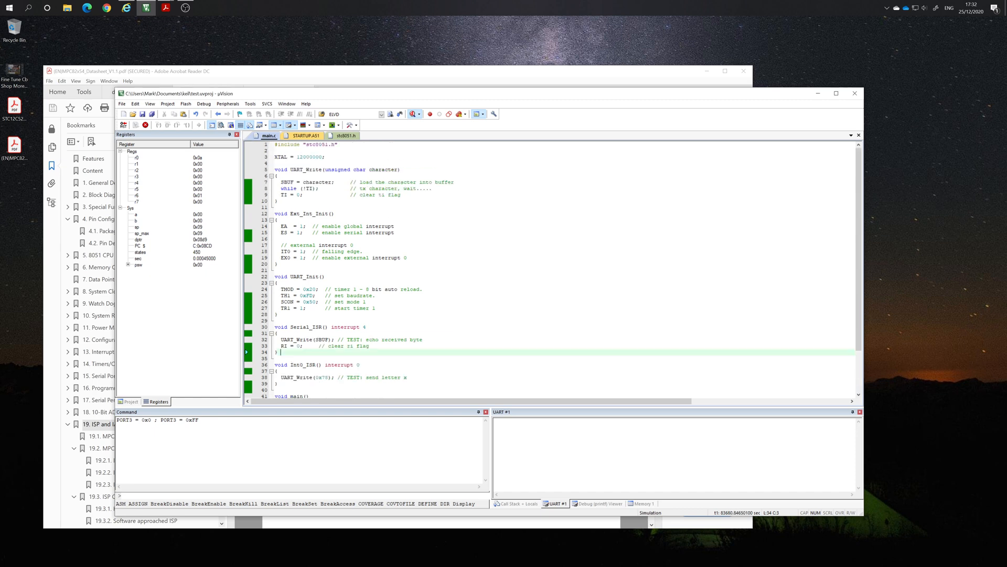
Step: Review main.c and watch the UART #1 window while the simulation runs
scroll(down, 3)
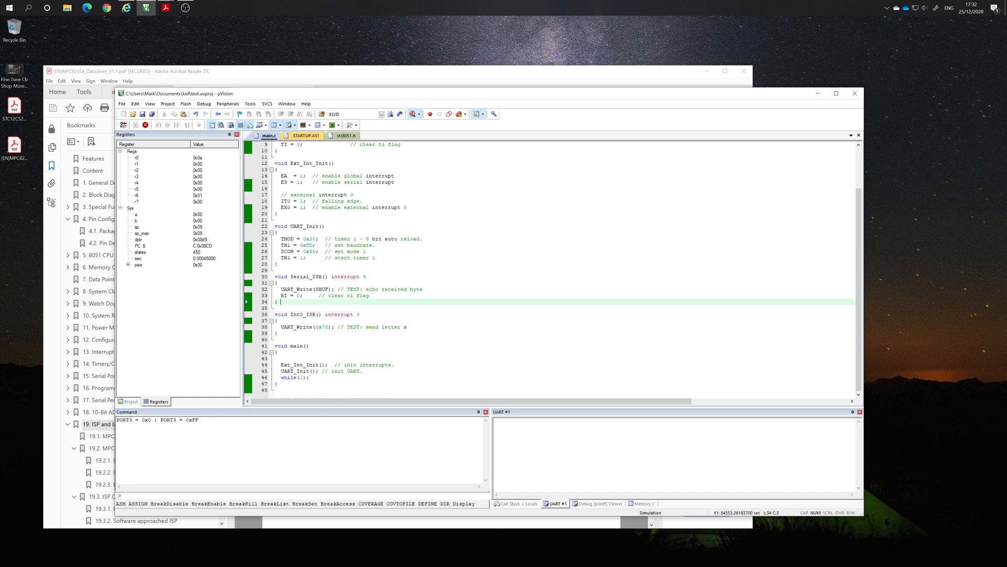
mouse_move(333, 288)
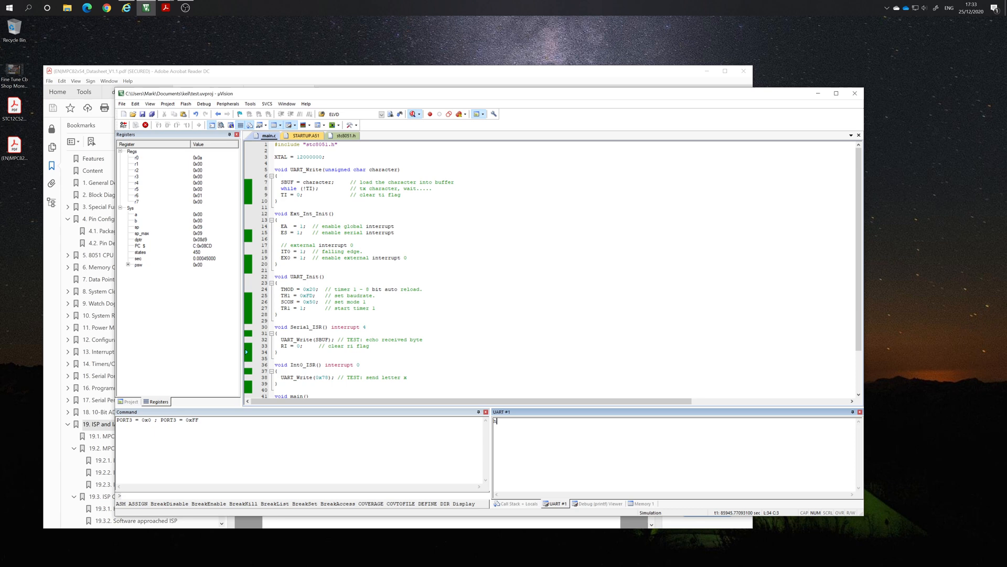
scroll(down, 3)
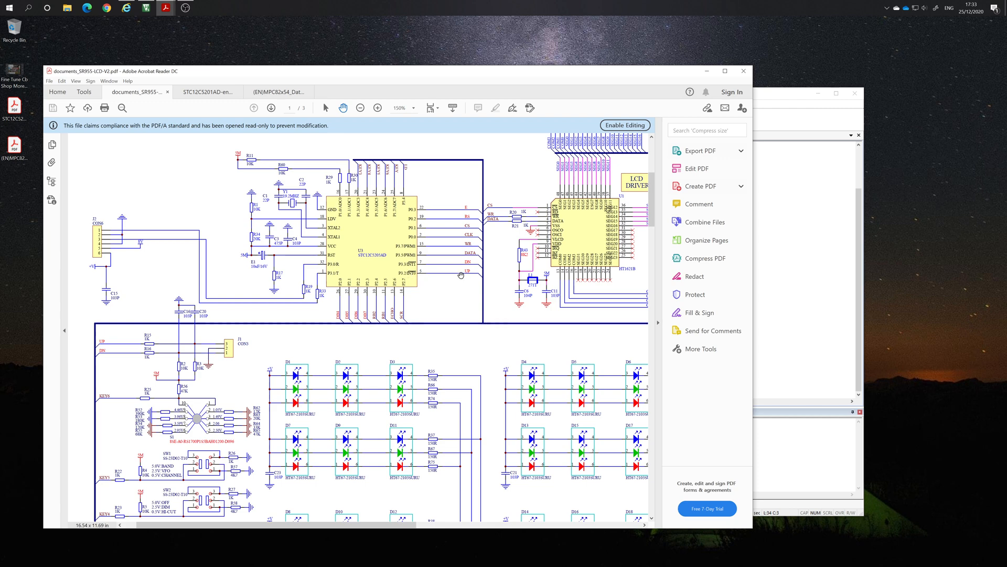
mouse_move(631, 188)
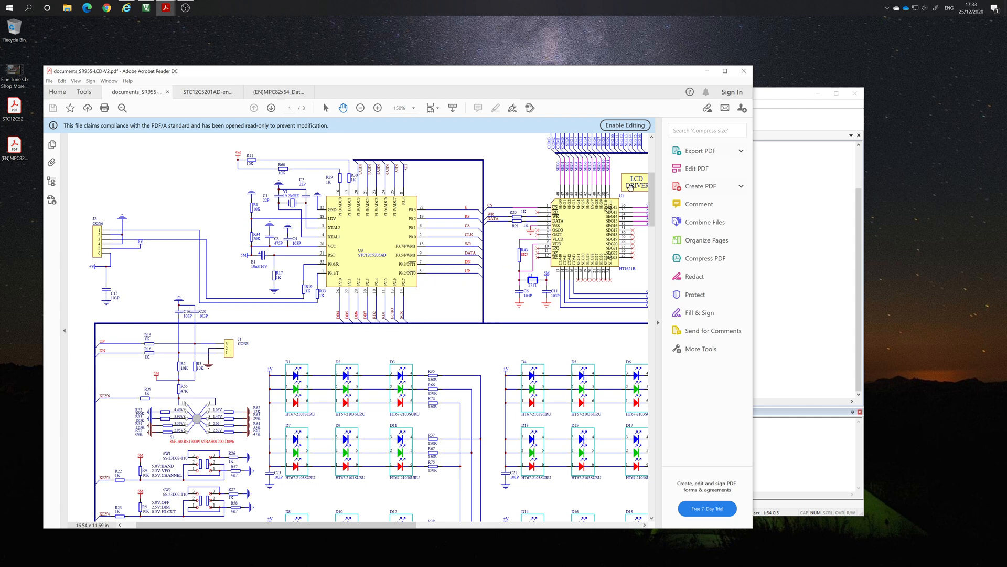
Step: Bring the uVision project back in front to pulse PORT3 in the simulator
click(146, 9)
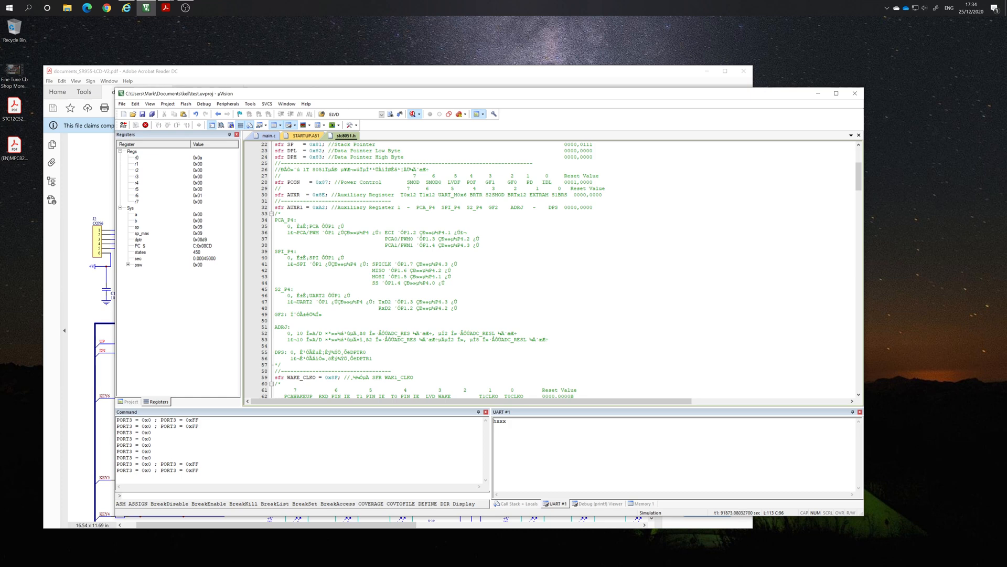
scroll(down, 3)
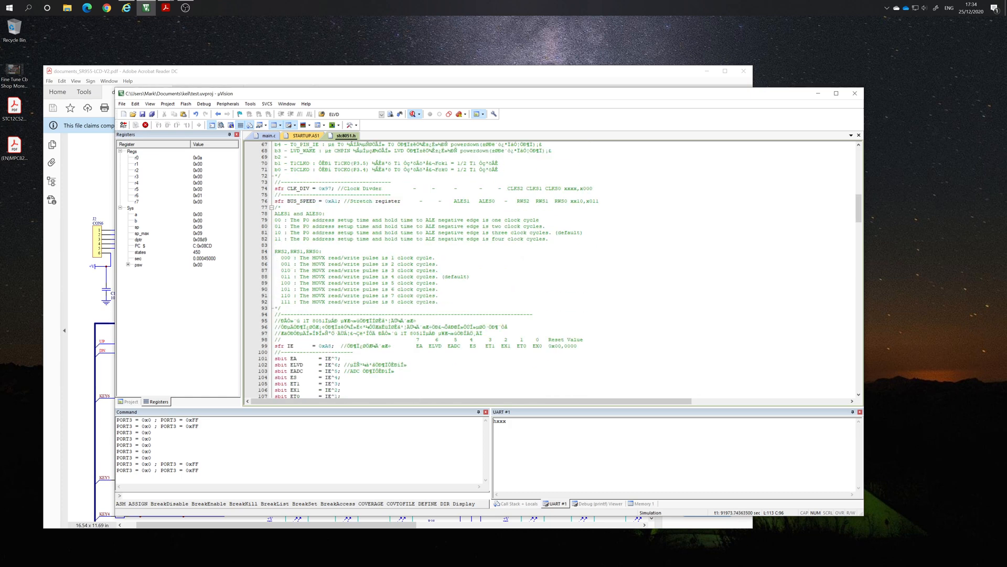
scroll(down, 3)
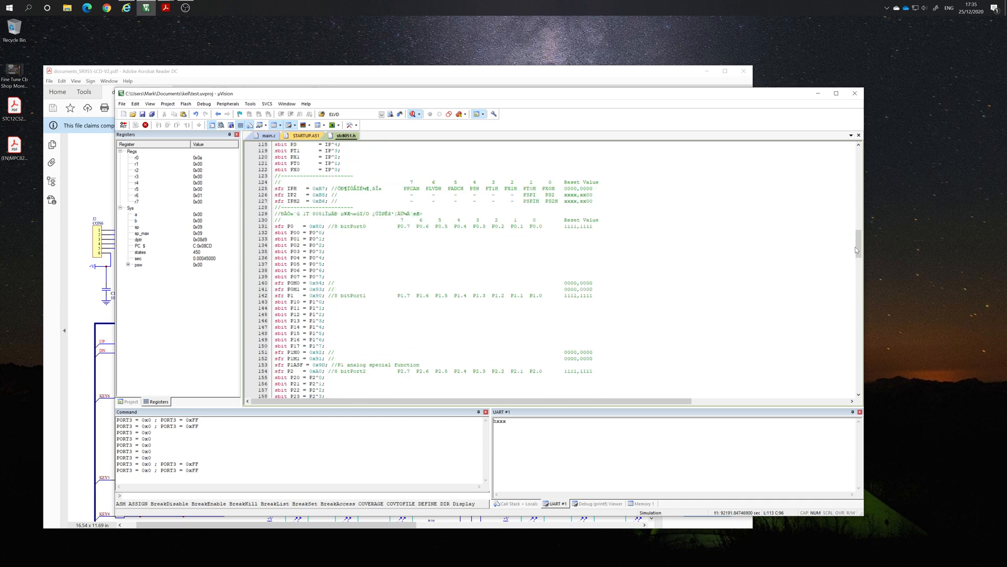
scroll(down, 3)
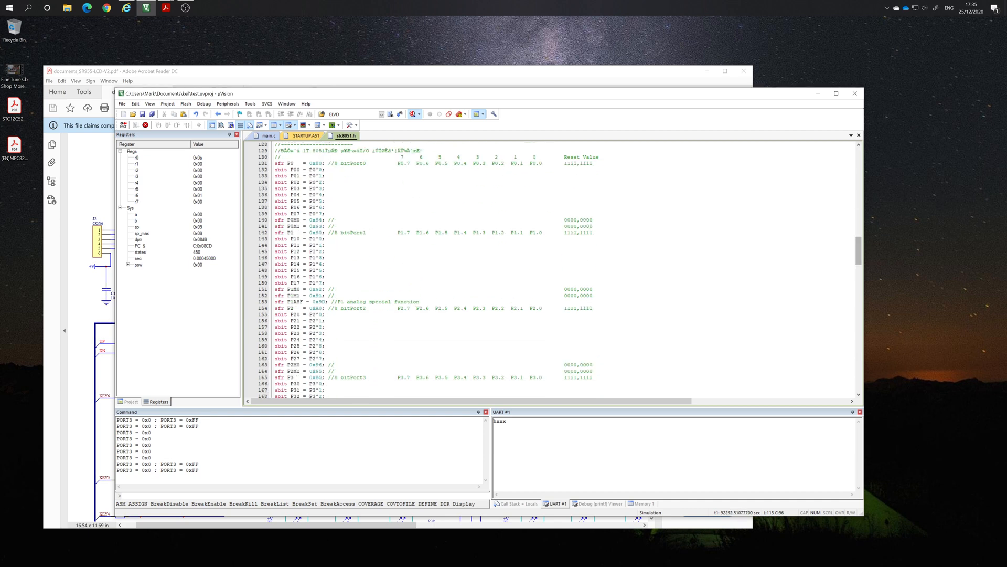
scroll(down, 3)
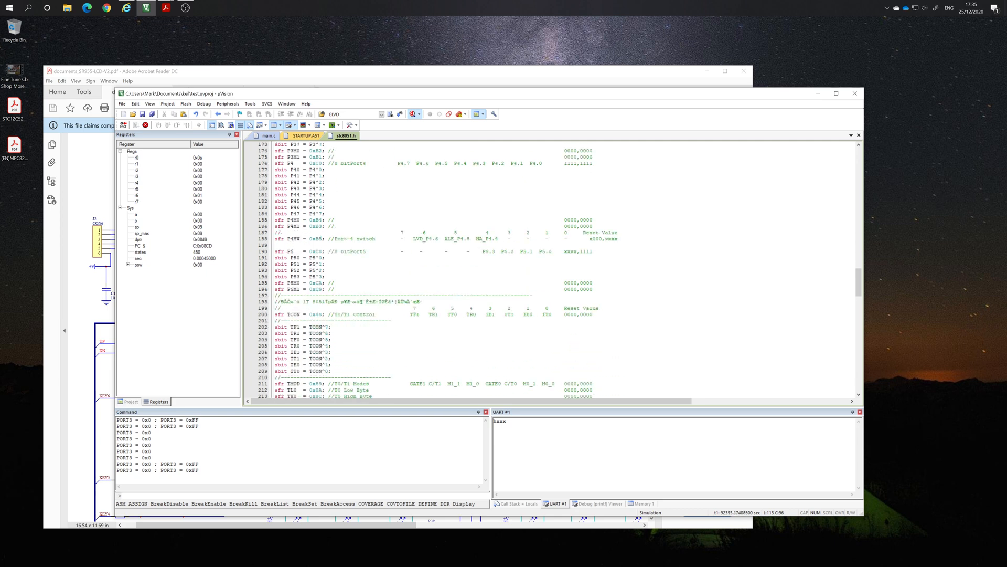